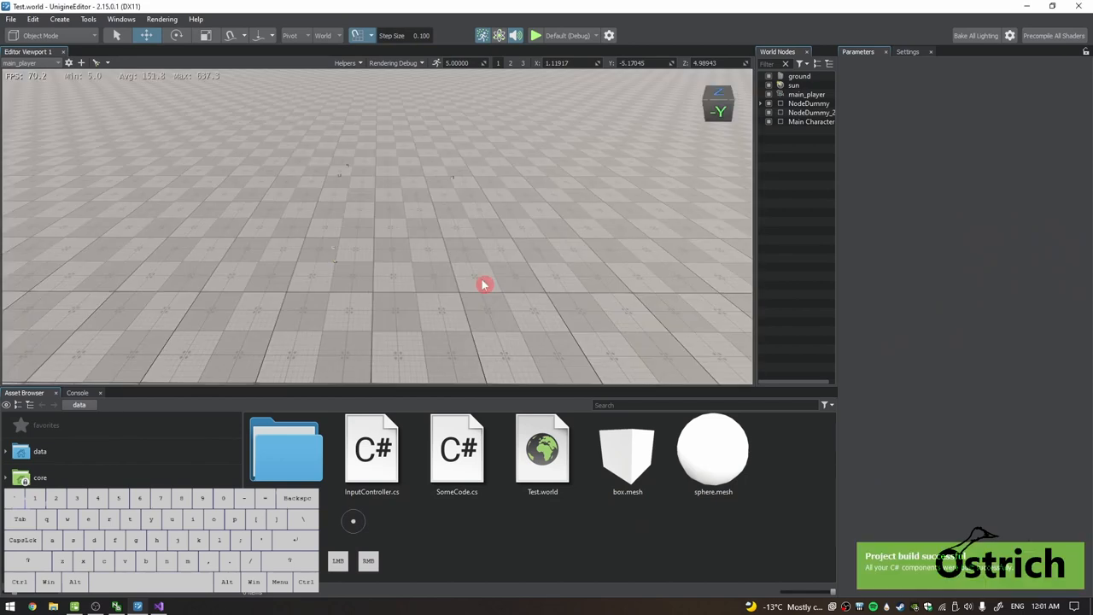
pyautogui.moveTo(743, 130)
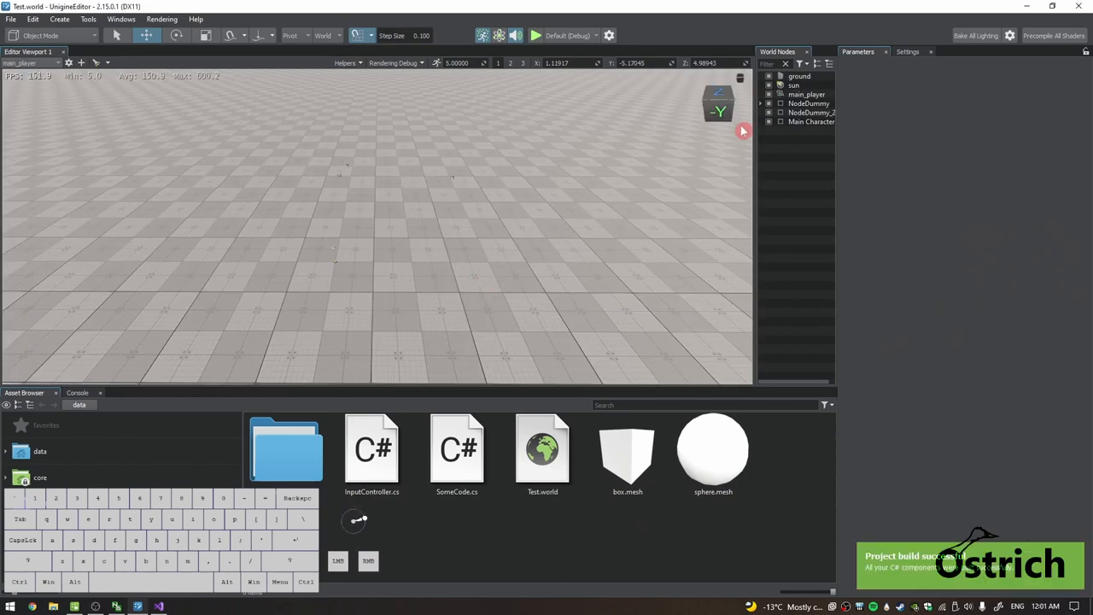
# Step: Inspect the main_player node's settings in the World Nodes hierarchy
pyautogui.click(811, 122)
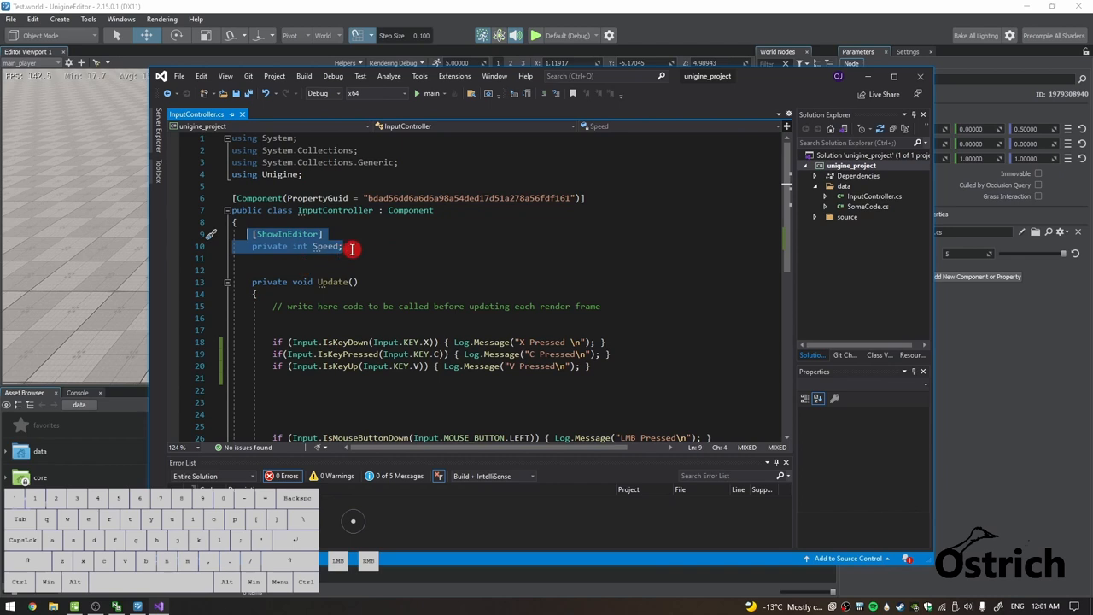
pyautogui.scroll(-3)
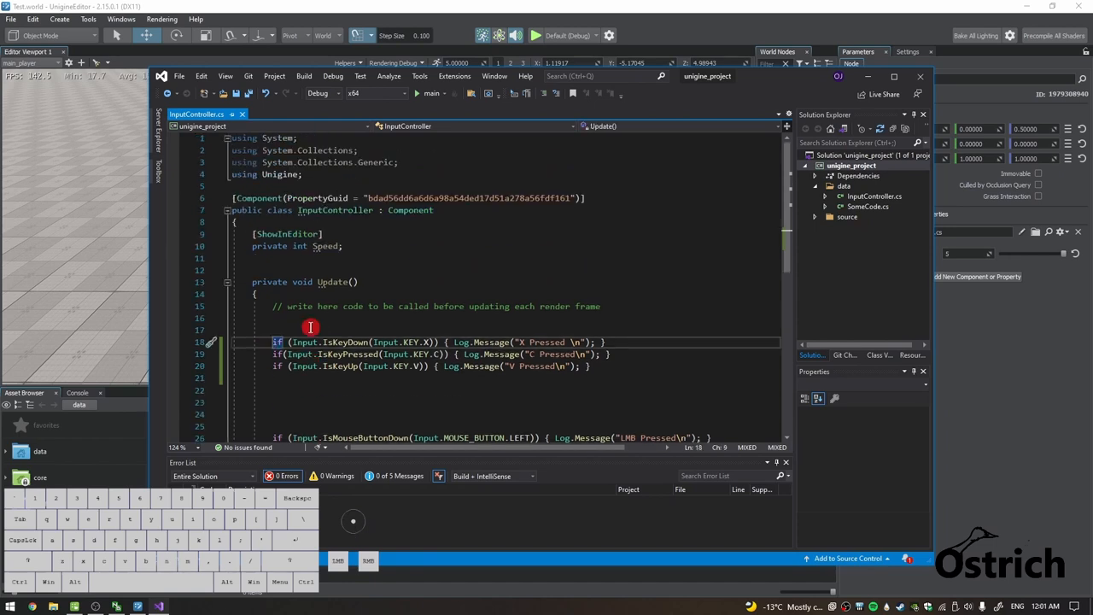
pyautogui.scroll(-3)
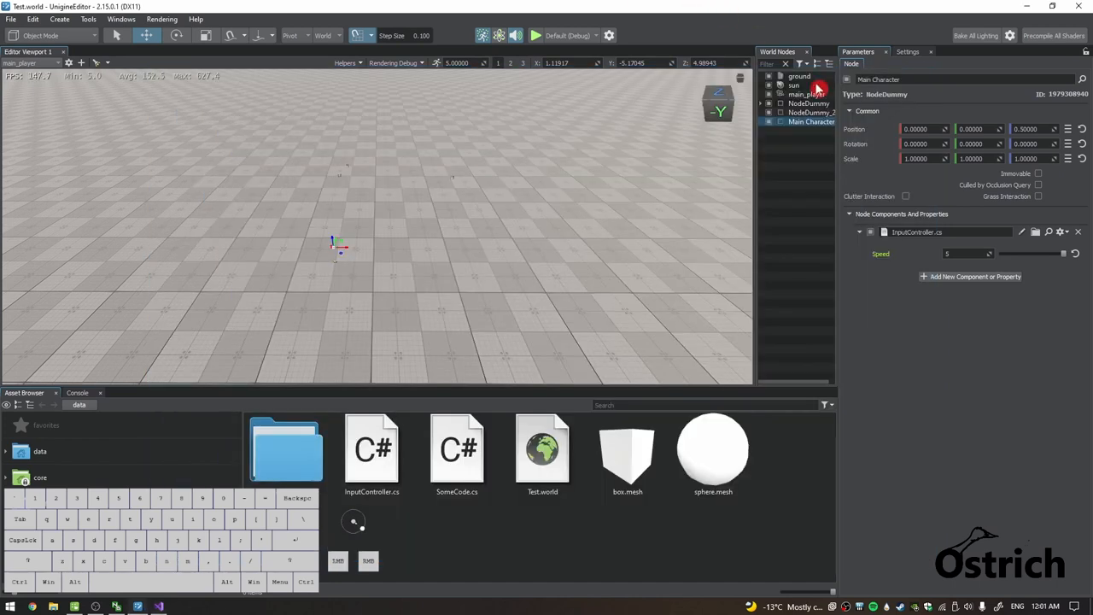
pyautogui.click(795, 94)
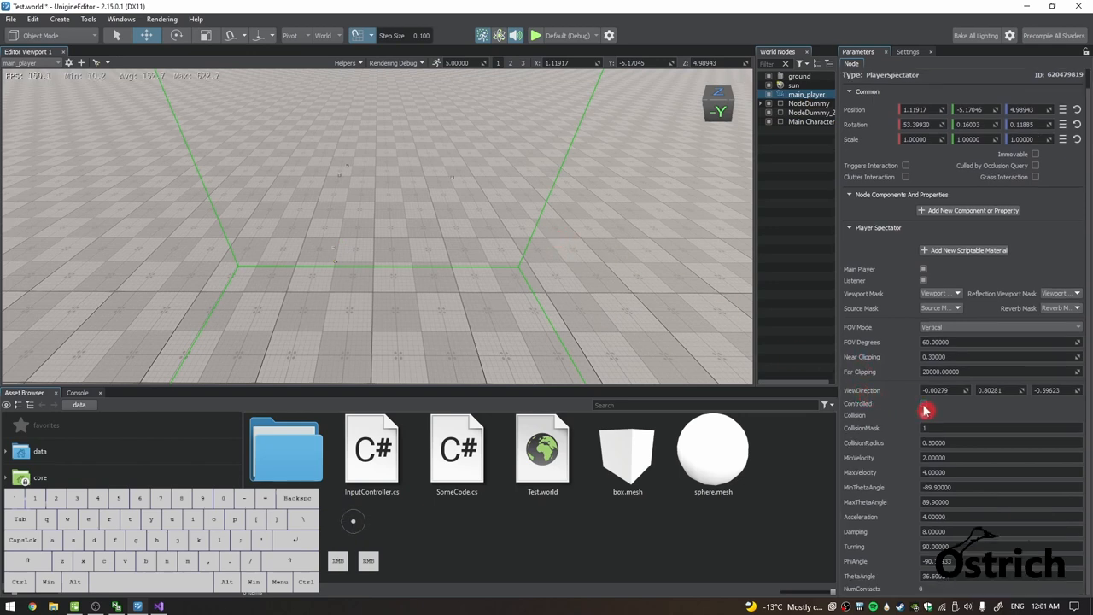
pyautogui.click(924, 415)
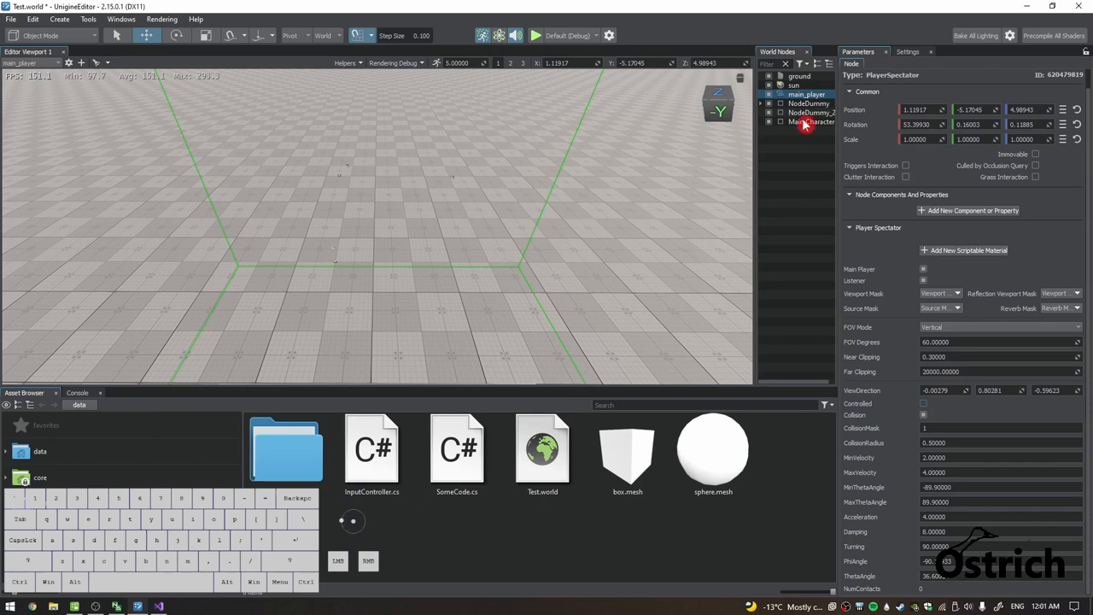
# Step: Create a Box primitive named Cuboid and parent it under Main Character
pyautogui.click(812, 121)
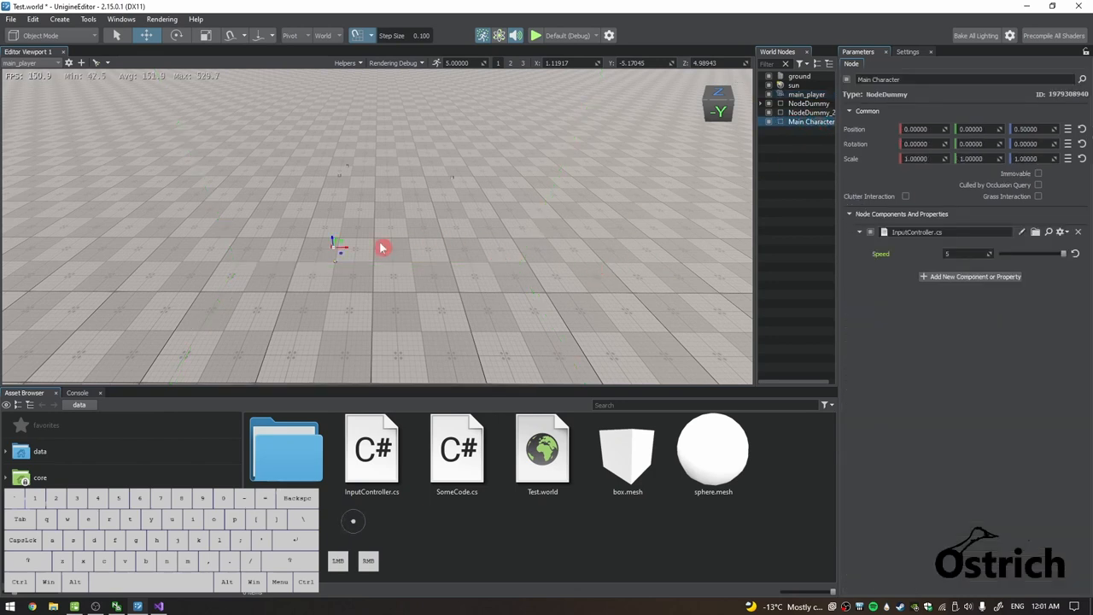
pyautogui.rightClick(382, 248)
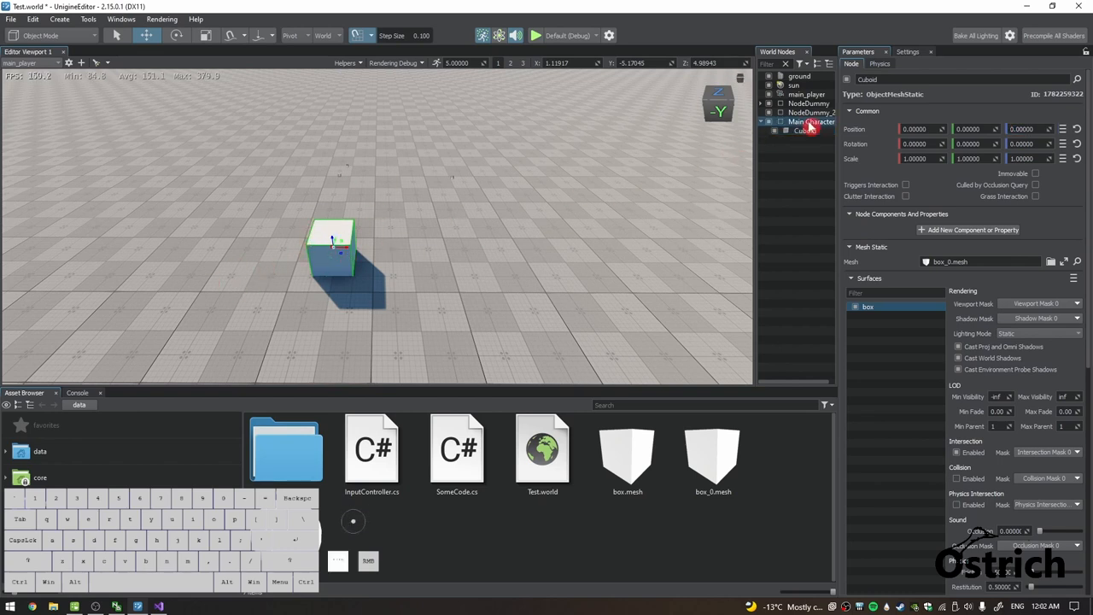
pyautogui.click(811, 122)
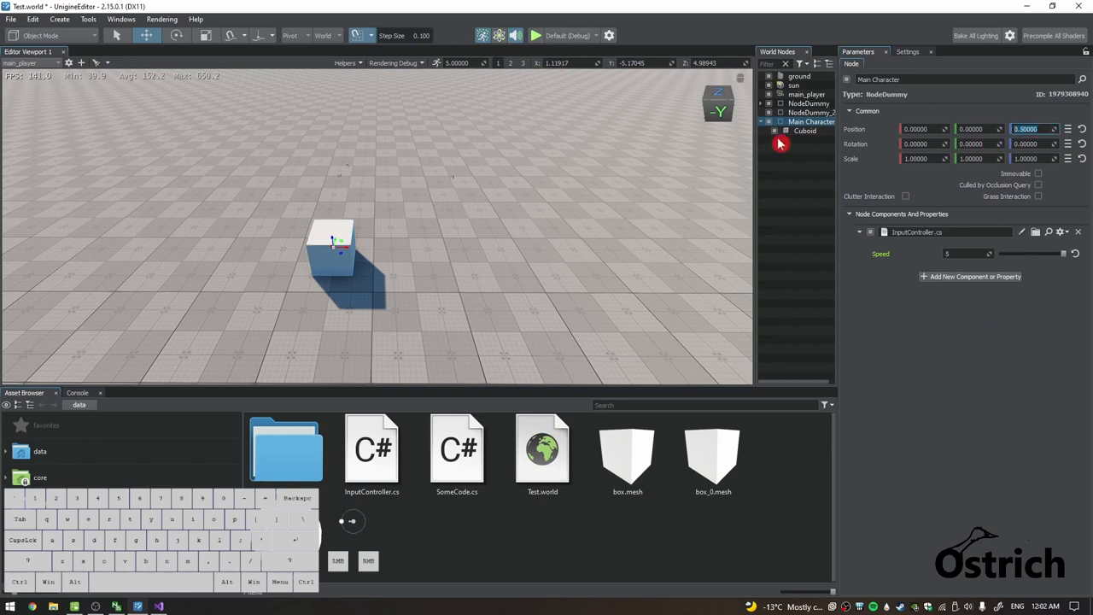
pyautogui.click(799, 76)
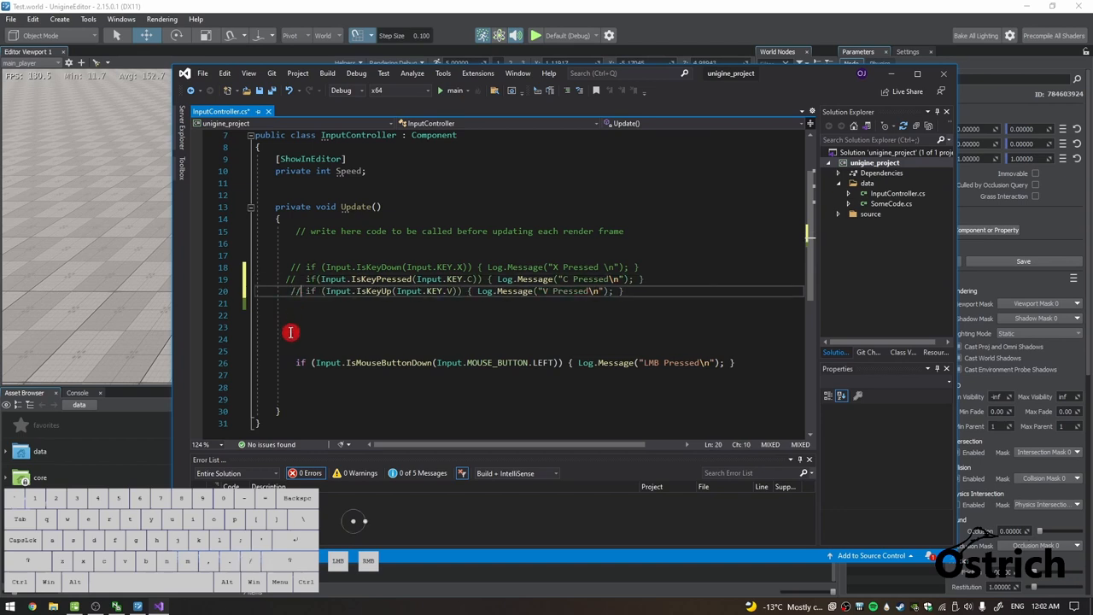
# Step: On the empty line in Update, type if (Input.IsKeyPressed(Input.KEY...)) checks for W, S, A, D
pyautogui.click(315, 316)
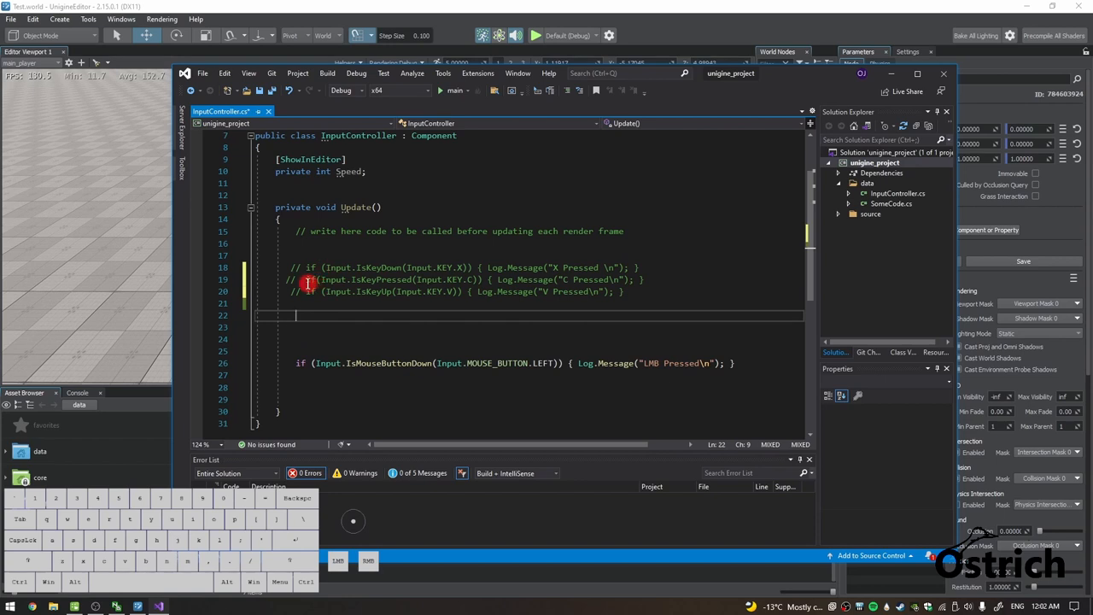
pyautogui.write('if (Input.IsKeyPressed(Input.KEY.C)) {')
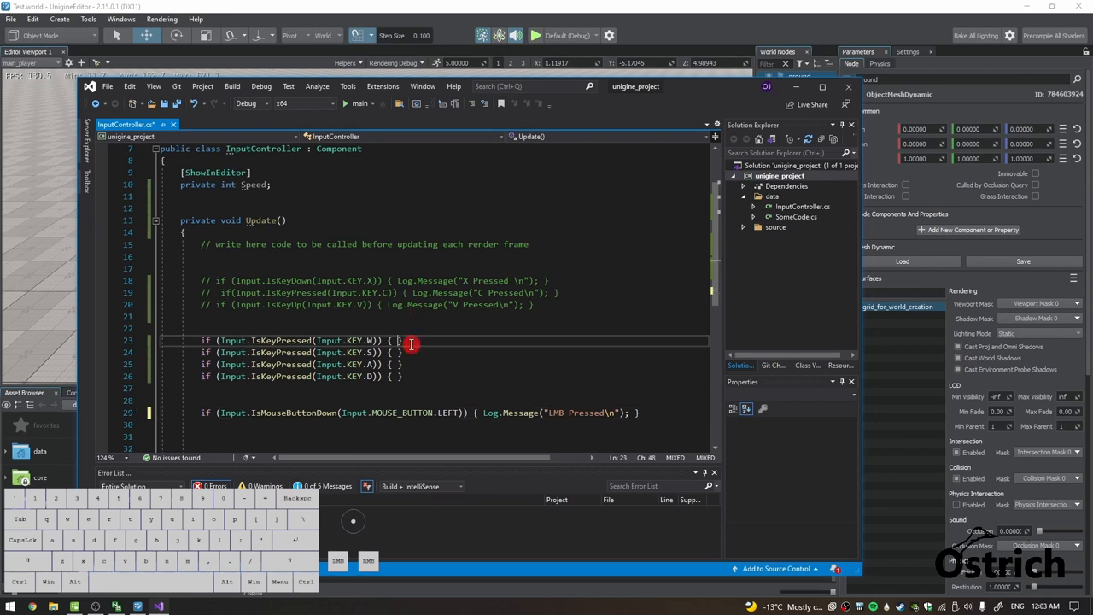
pyautogui.moveTo(363, 332)
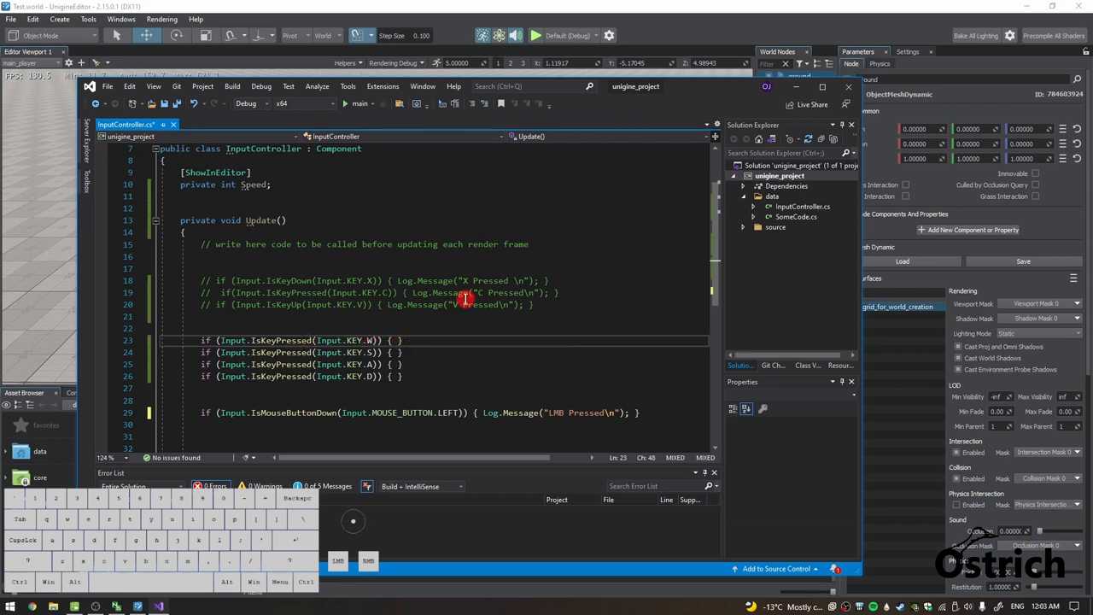
pyautogui.moveTo(726, 108)
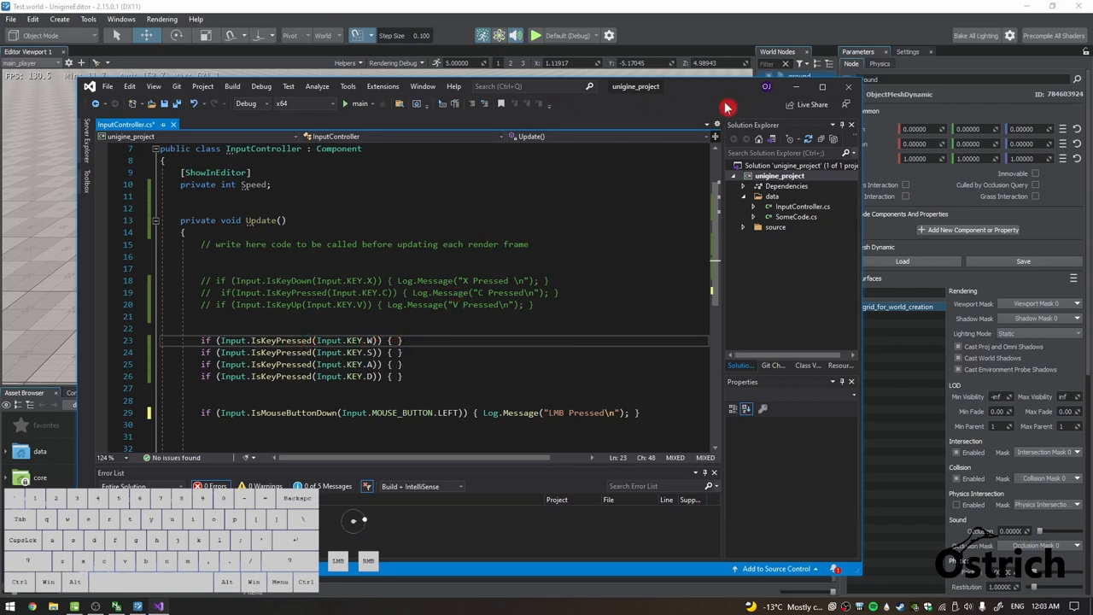
# Step: Inside the W block, type node.WorldPosition = node.WorldPosition + using IntelliSense
pyautogui.click(800, 132)
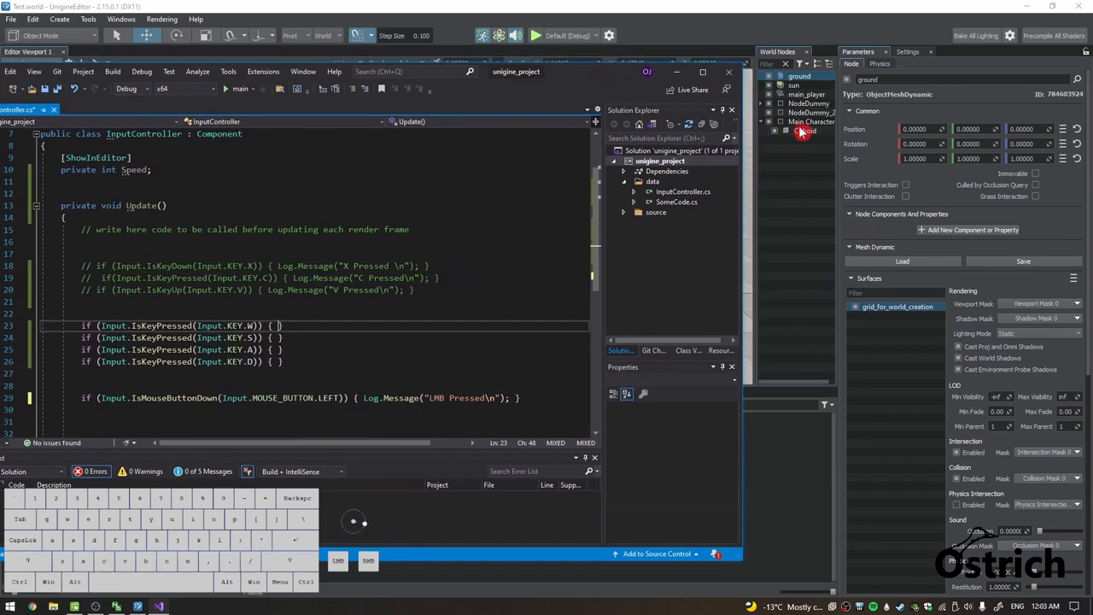
pyautogui.click(806, 129)
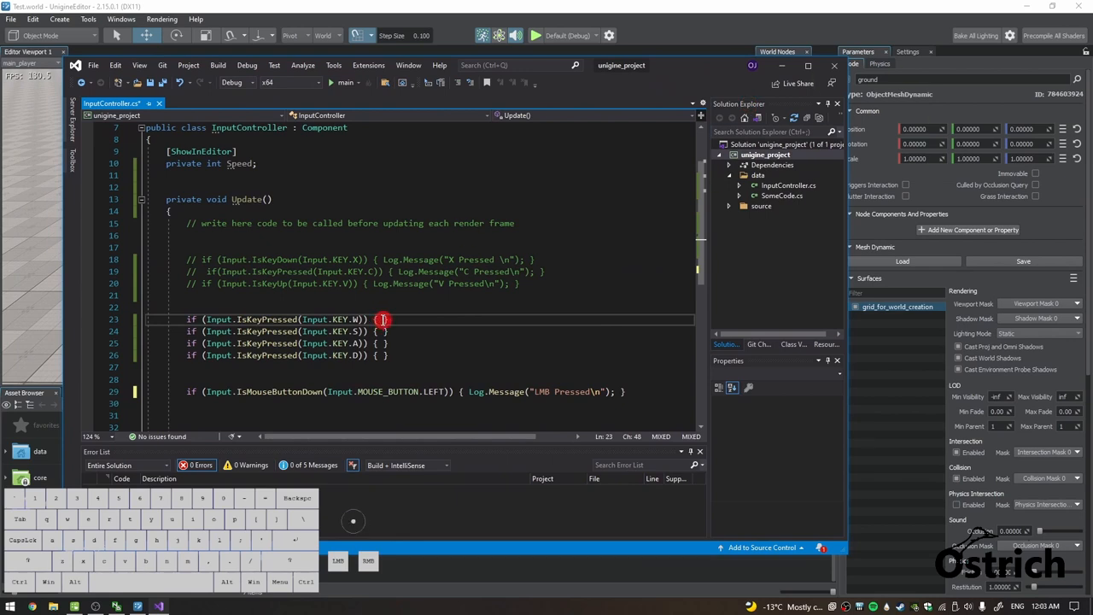
pyautogui.write('node')
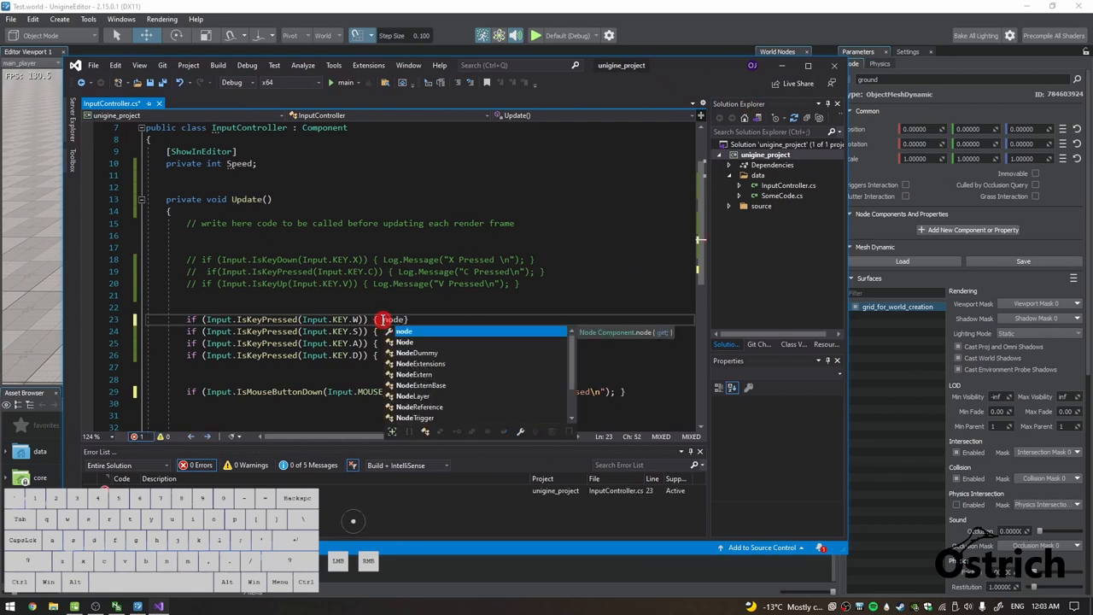
pyautogui.write('.')
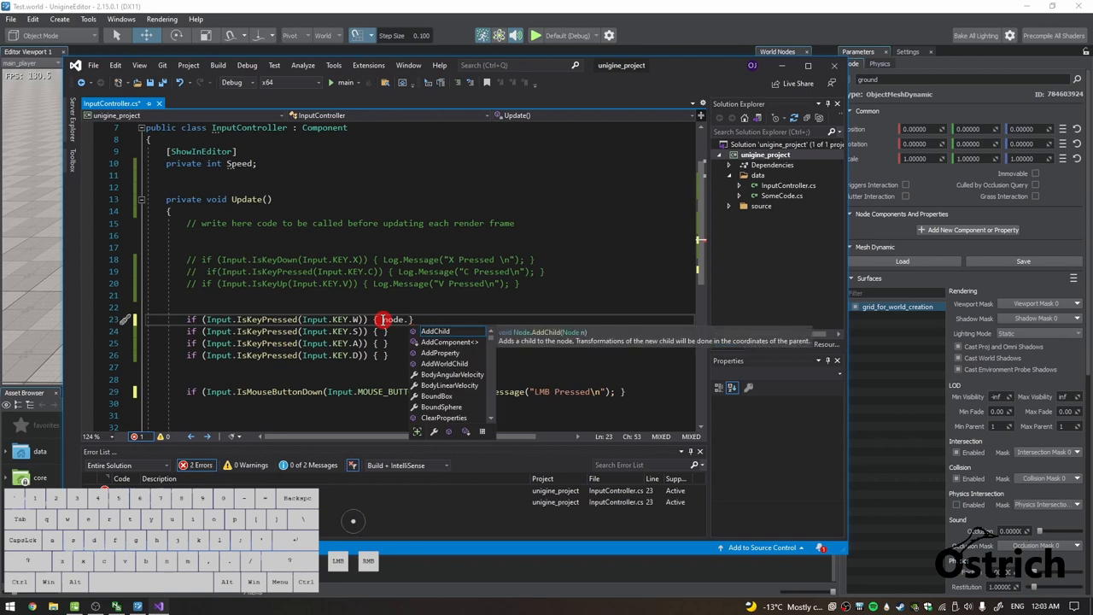
pyautogui.write('se')
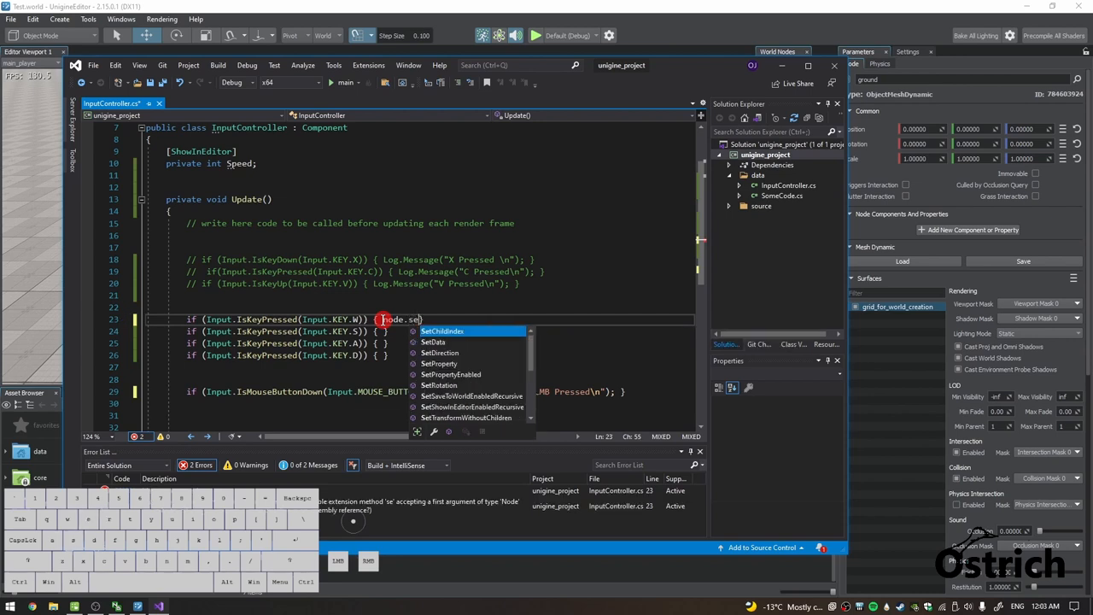
pyautogui.write('worldpos')
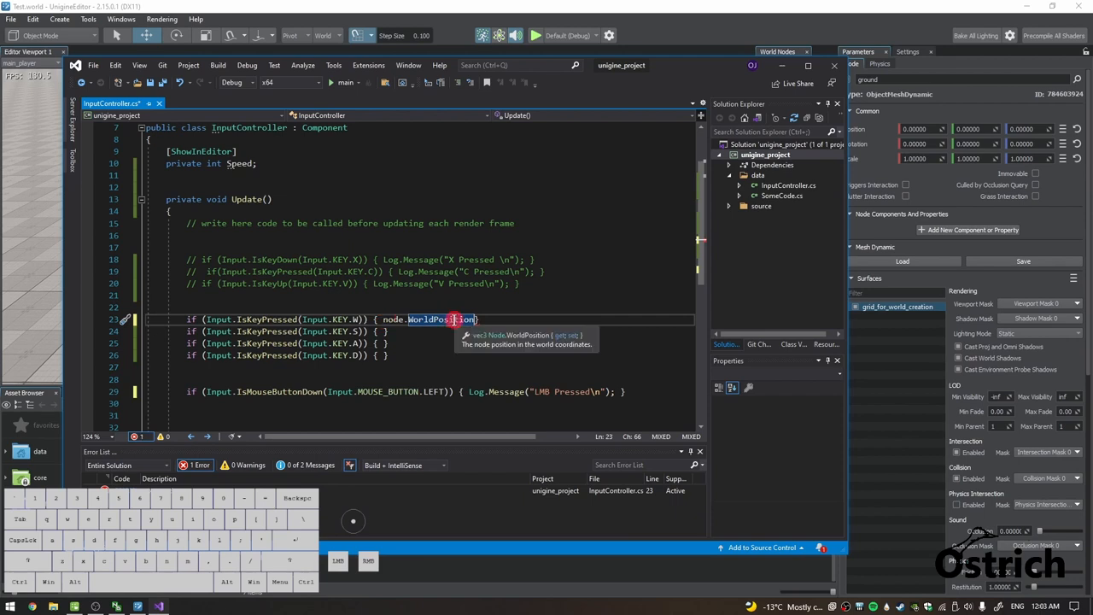
pyautogui.write('= node.WorldPosition ;')
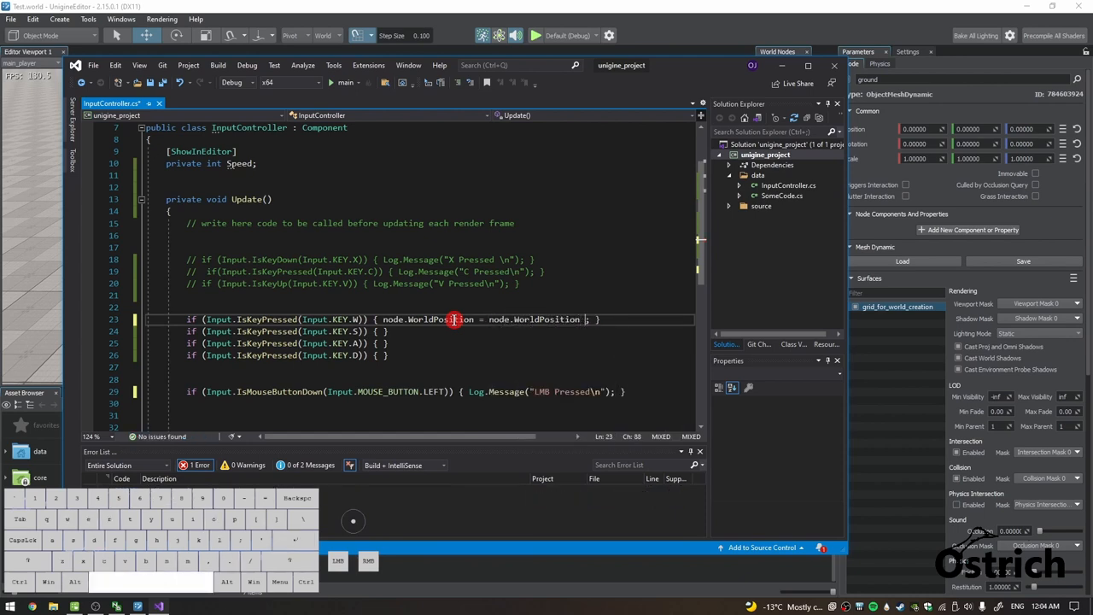
pyautogui.write('+')
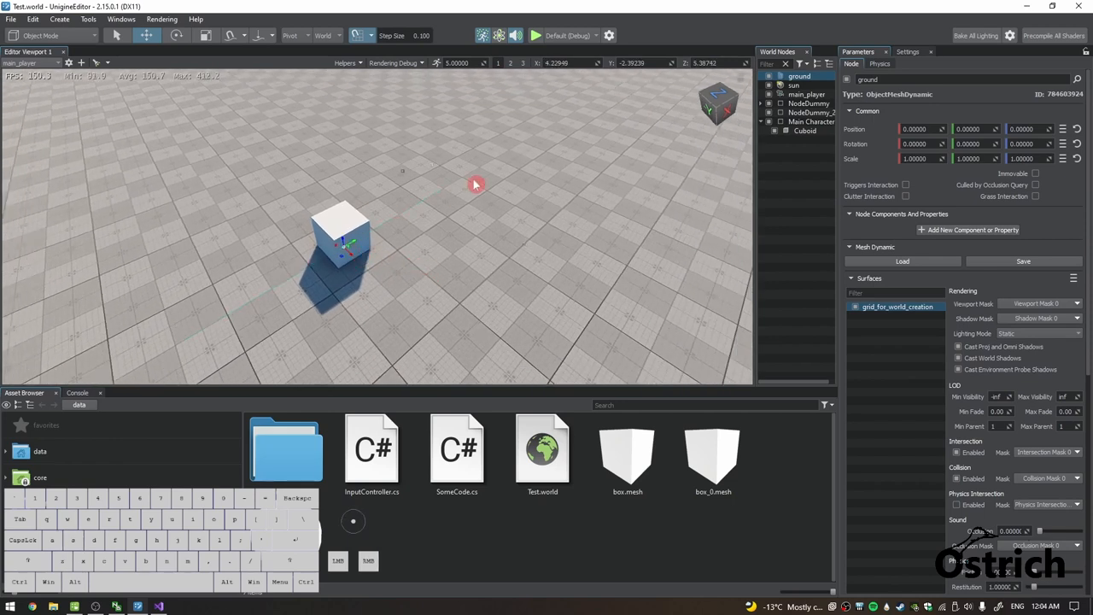
pyautogui.moveTo(199, 344)
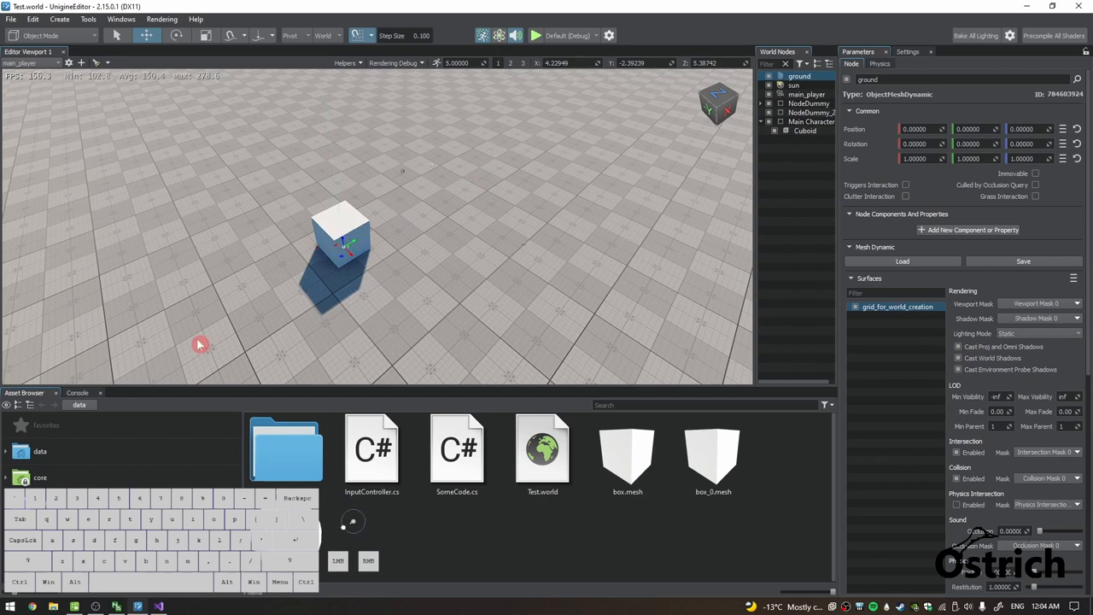
pyautogui.moveTo(346, 143)
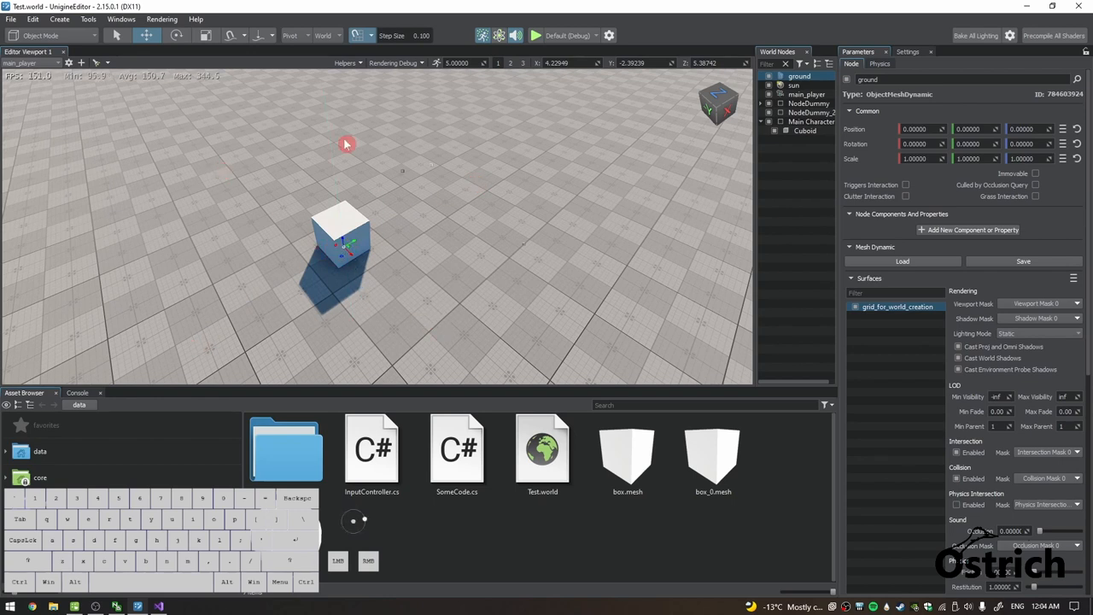
pyautogui.moveTo(353, 150)
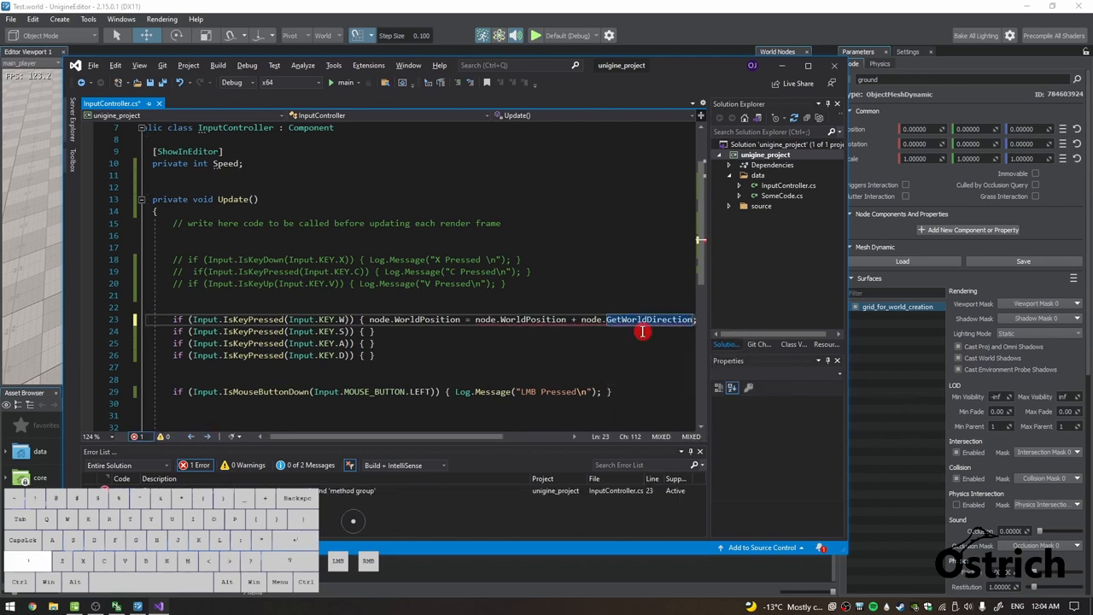
# Step: Pass MathLib.AXIS.Y into the W line's GetWorldDirection call
pyautogui.write(')')
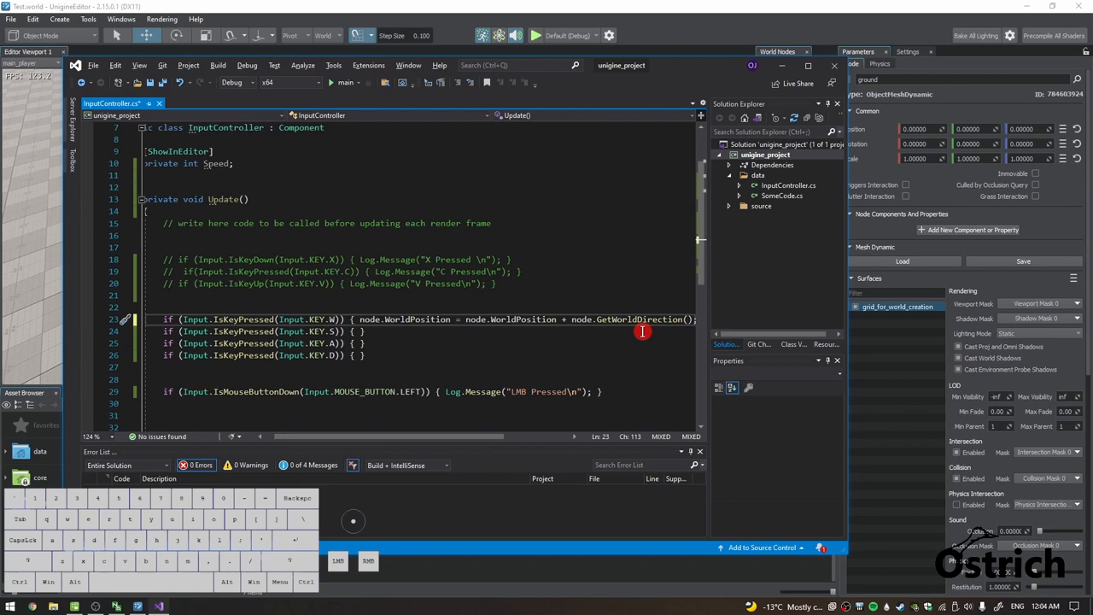
pyautogui.moveTo(646, 331)
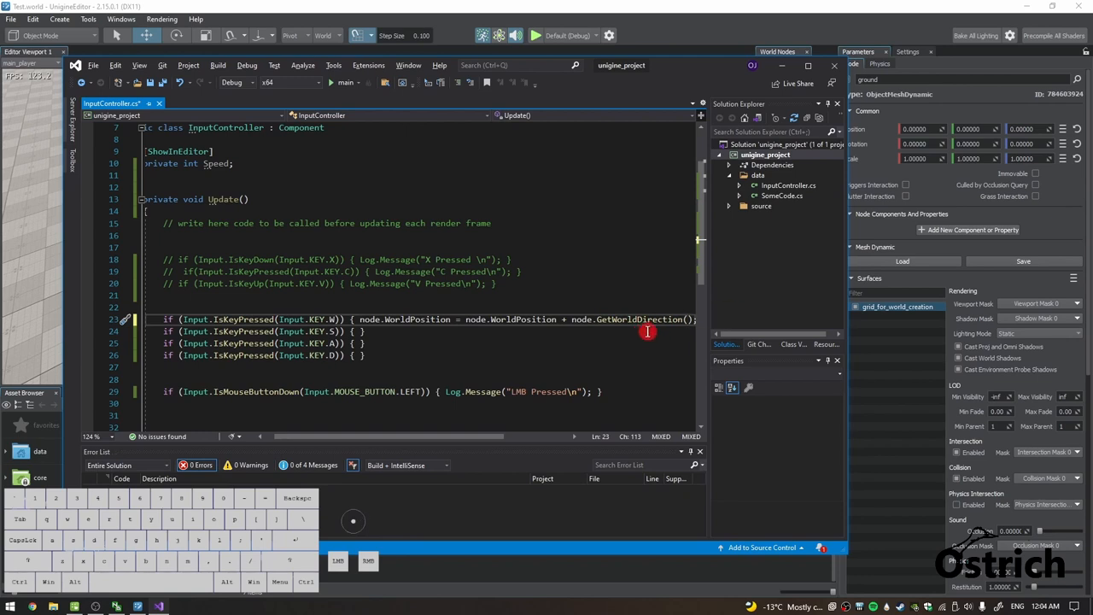
pyautogui.moveTo(643, 319)
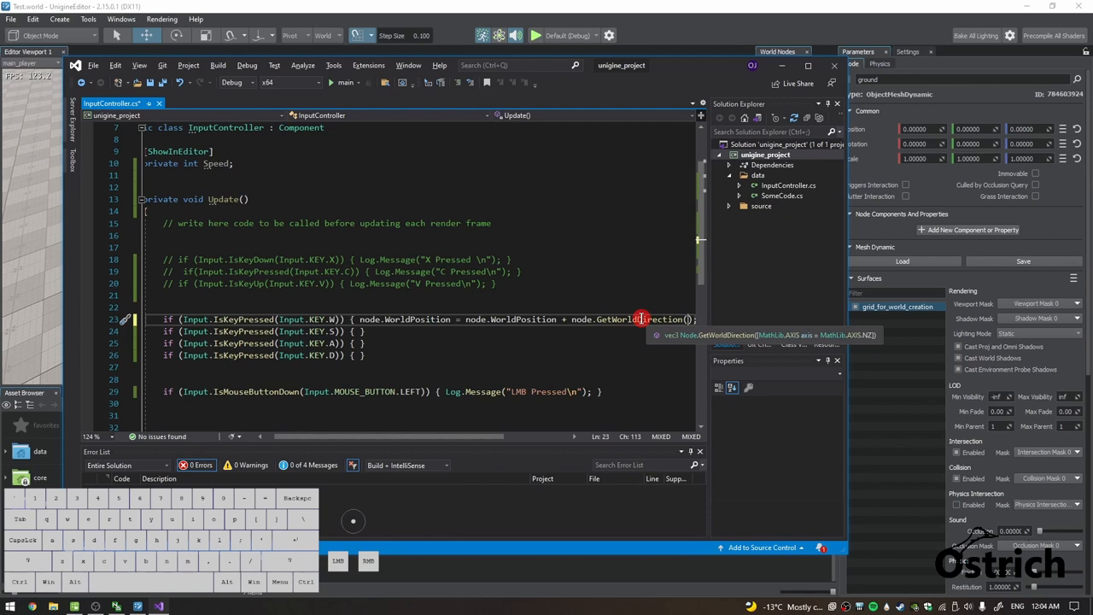
pyautogui.write('(Math')
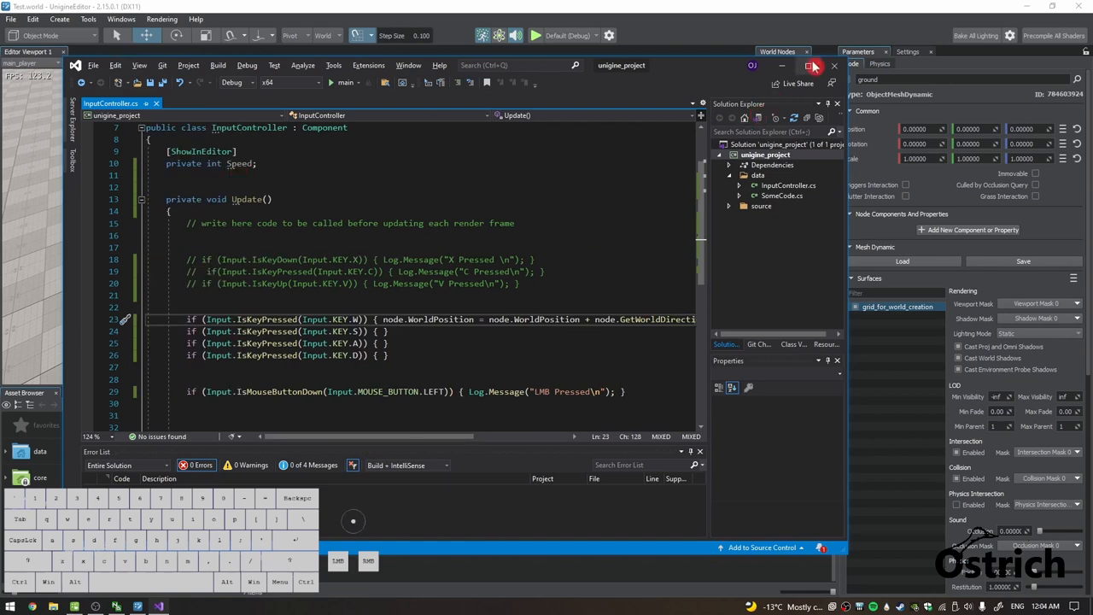
# Step: Maximize Visual Studio and multiply the W line's direction by Game.IFps
pyautogui.click(817, 67)
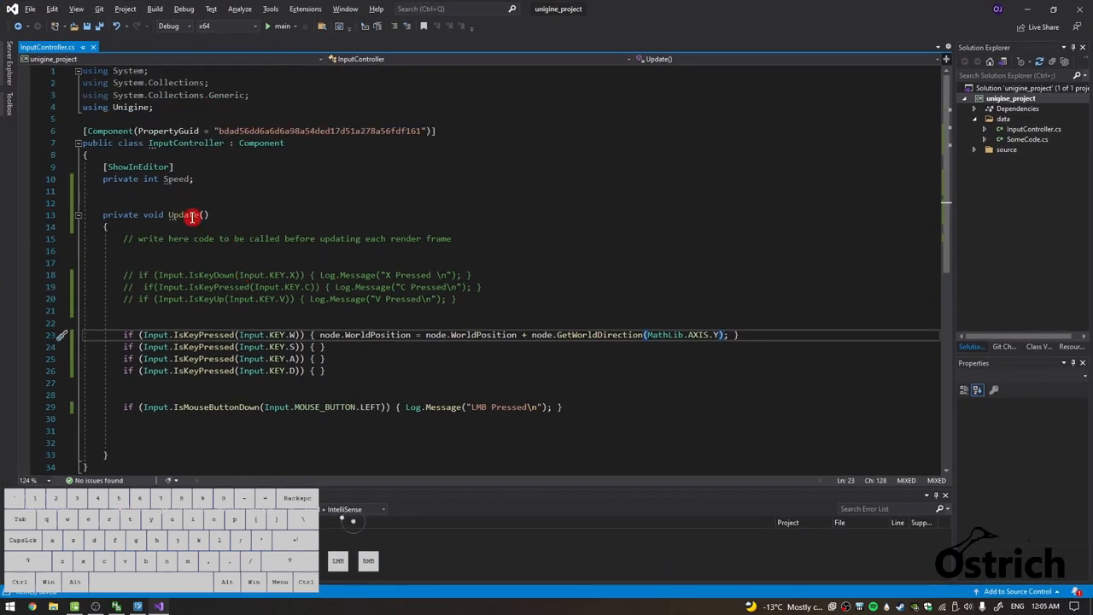
pyautogui.doubleClick(183, 214)
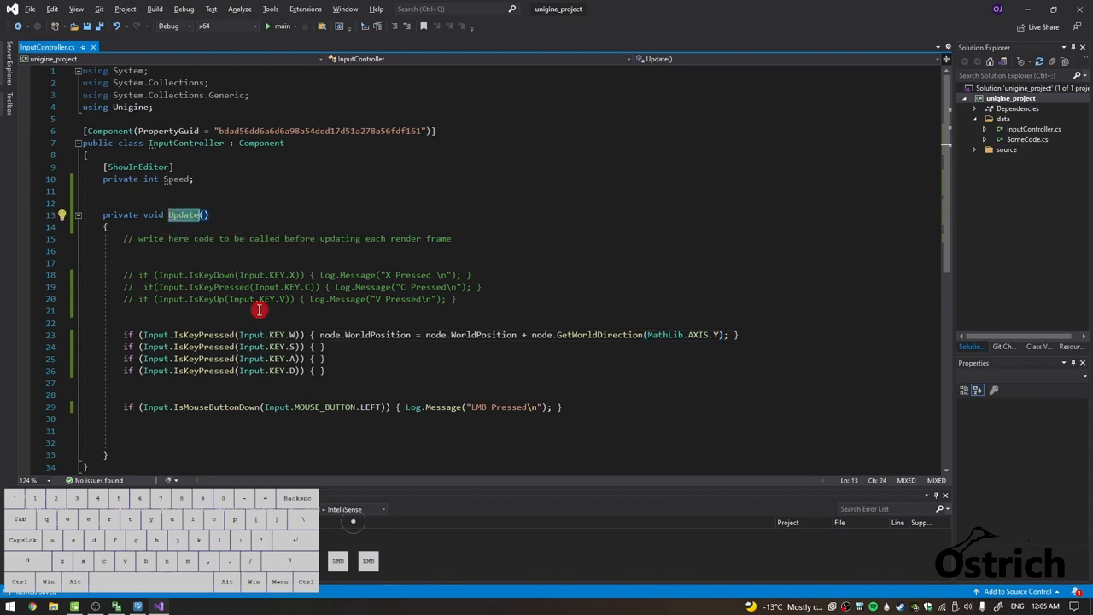
pyautogui.moveTo(728, 342)
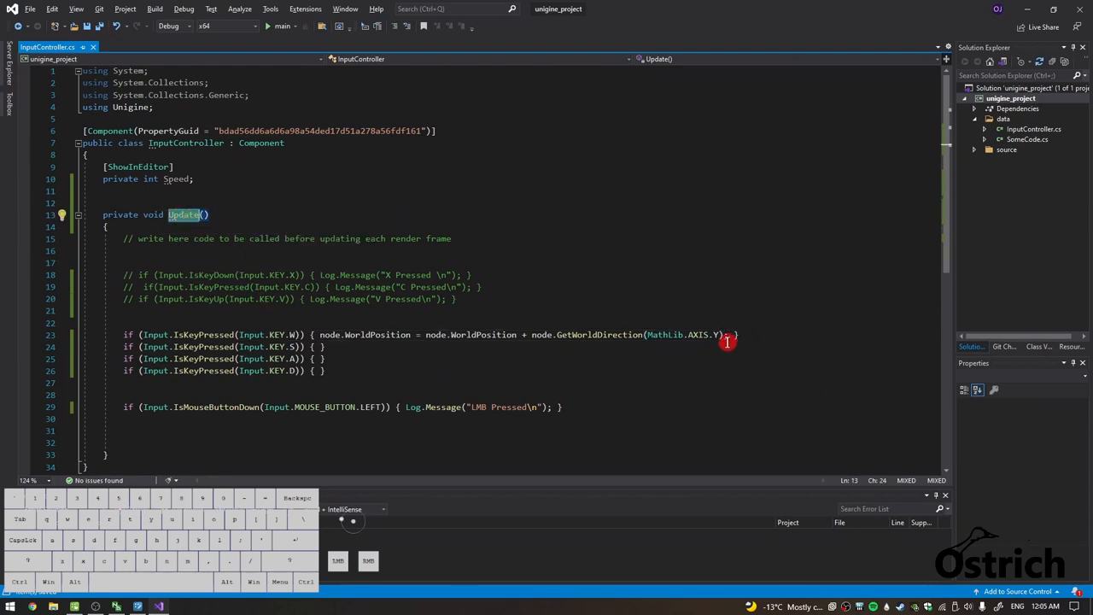
pyautogui.click(718, 334)
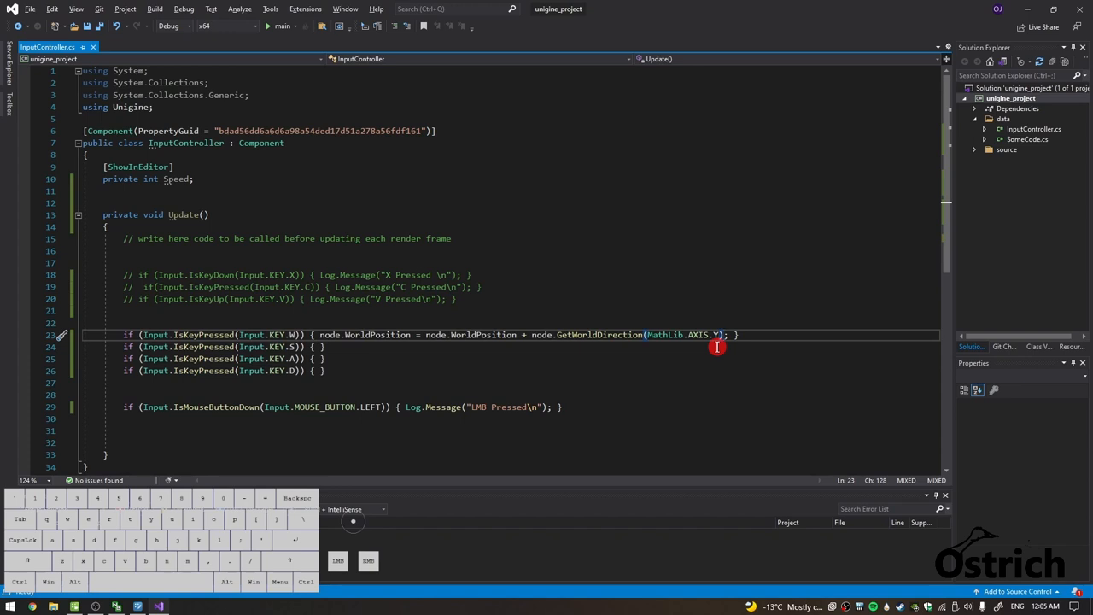
pyautogui.write('* Game.')
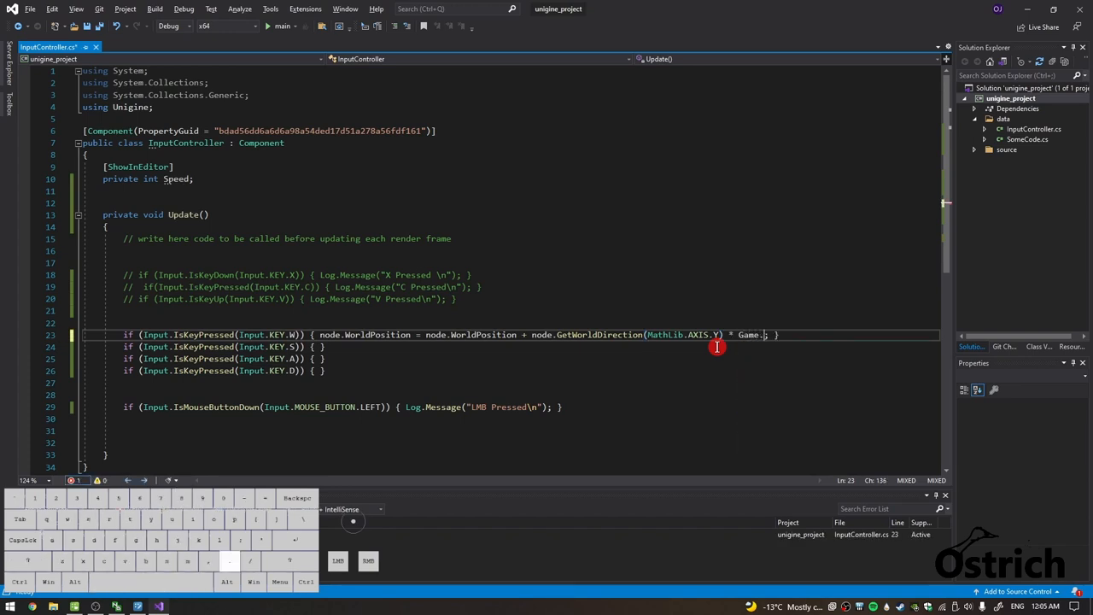
pyautogui.write('IFps')
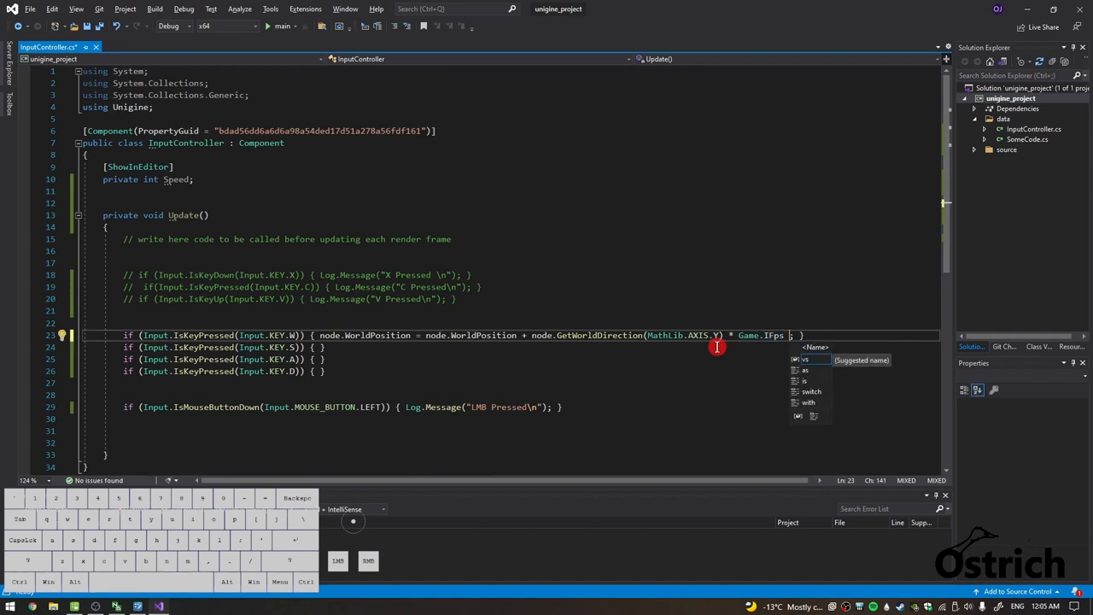
pyautogui.moveTo(567, 284)
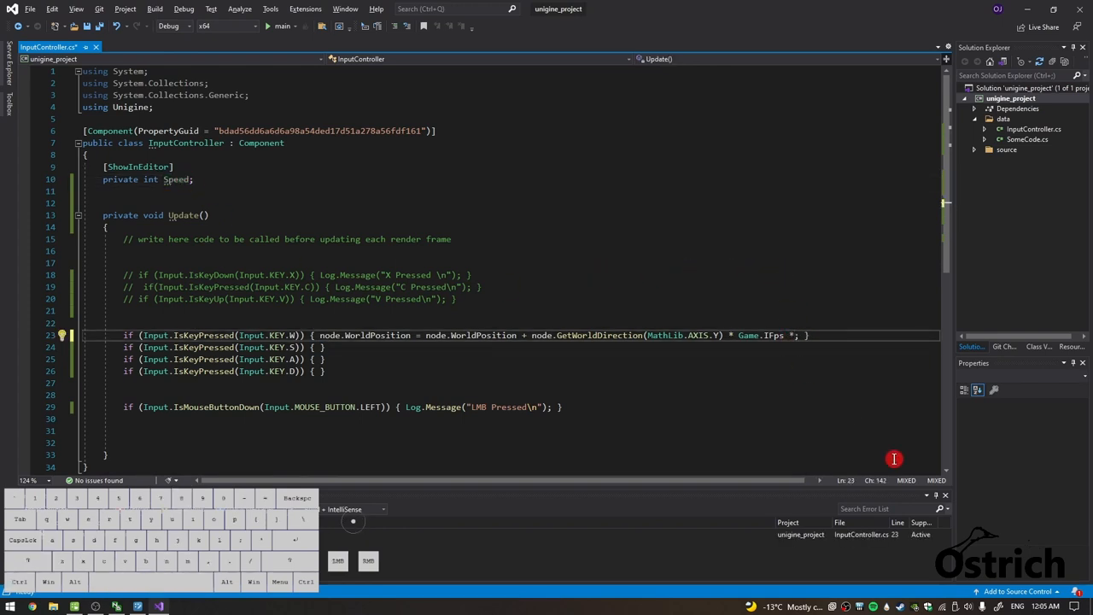
# Step: Finish the W line with Speed and add S, A, D lines using AXIS NY, NX, X
pyautogui.write('Speed')
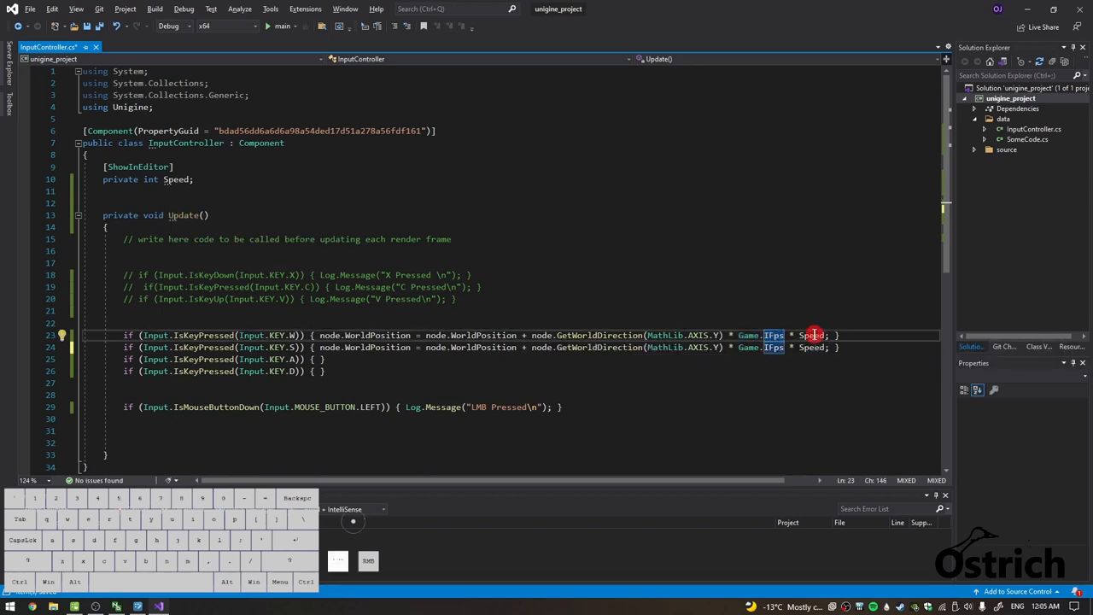
pyautogui.doubleClick(176, 179)
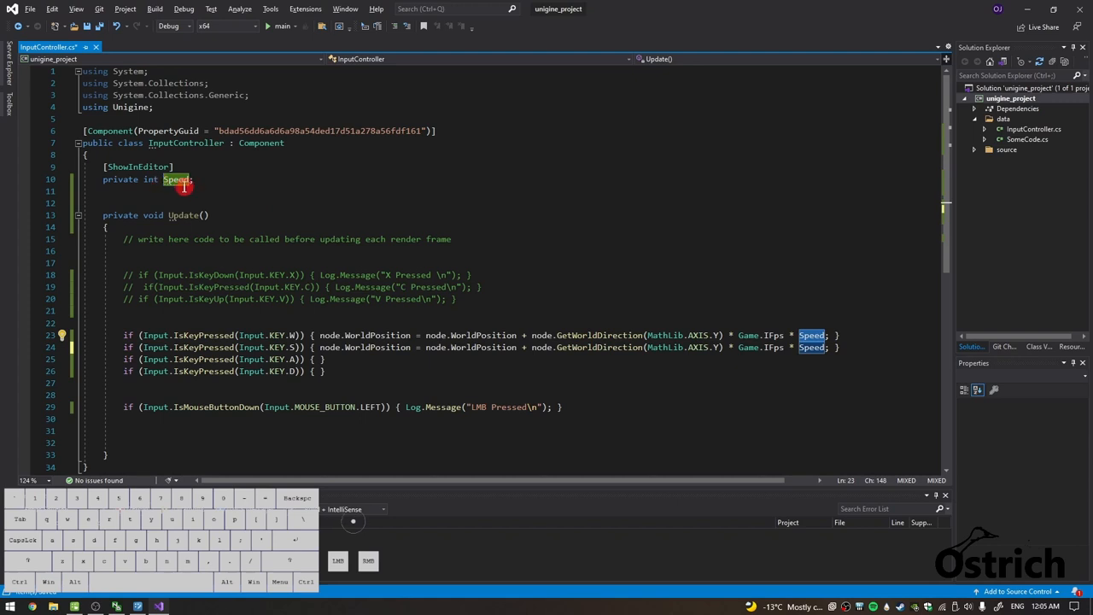
pyautogui.moveTo(628, 377)
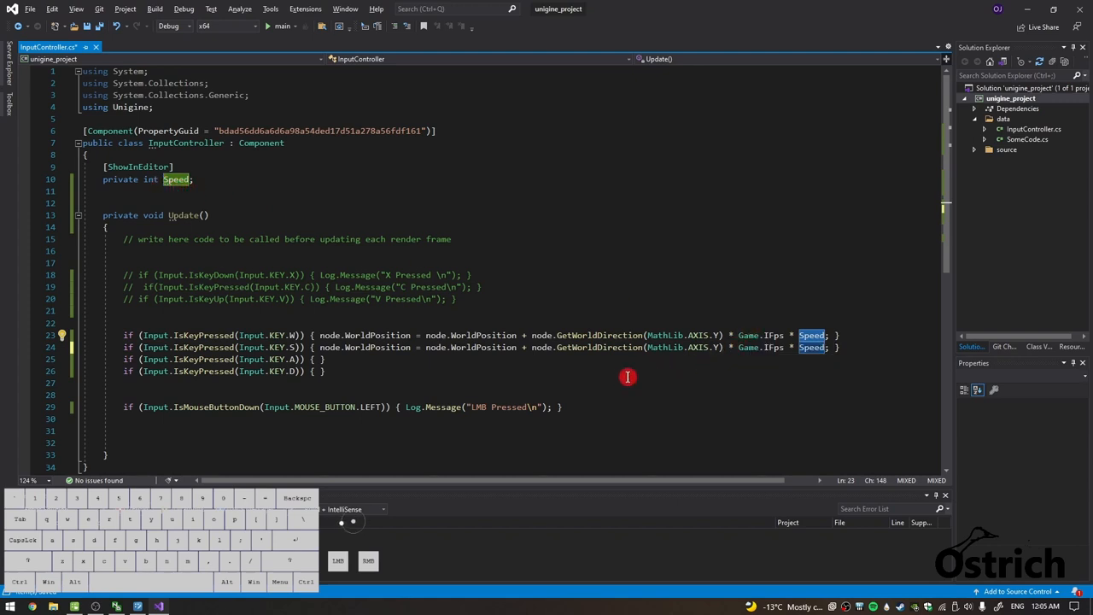
pyautogui.moveTo(572, 349)
pyautogui.write('N')
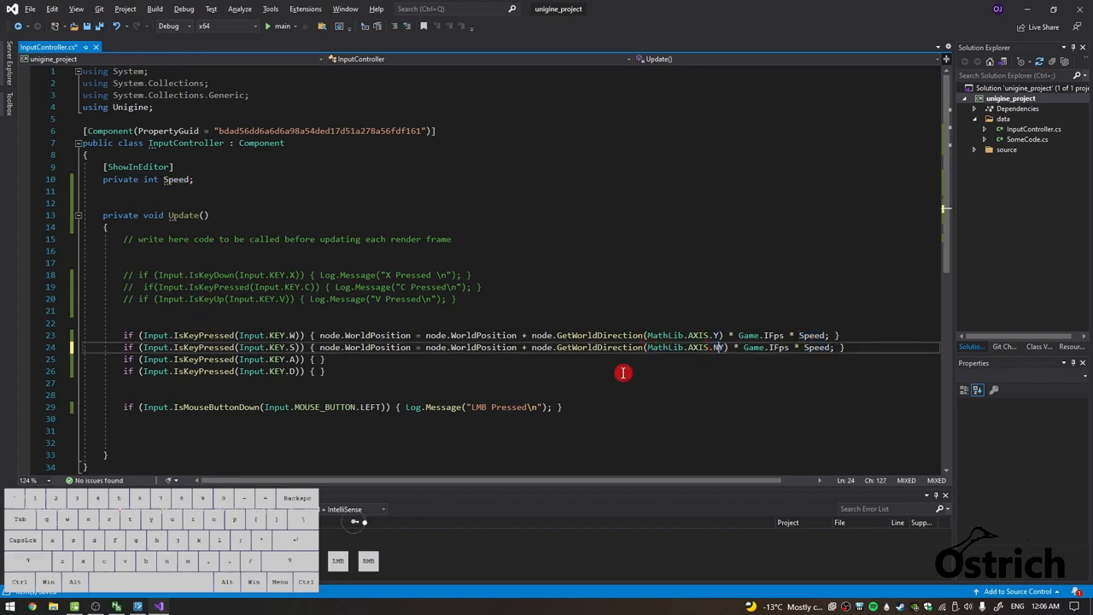
pyautogui.click(380, 347)
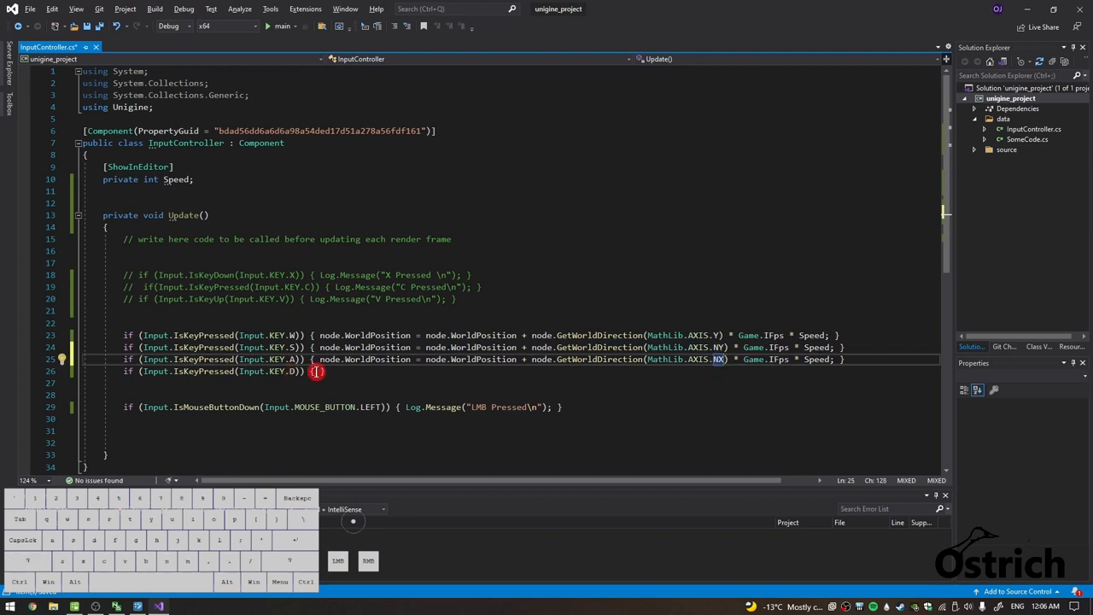
pyautogui.write('node.WorldPosition = node.WorldPosition + node.GetWorldDirection(MathLib.AXIS.NX) * Game.IFps * Speed; }')
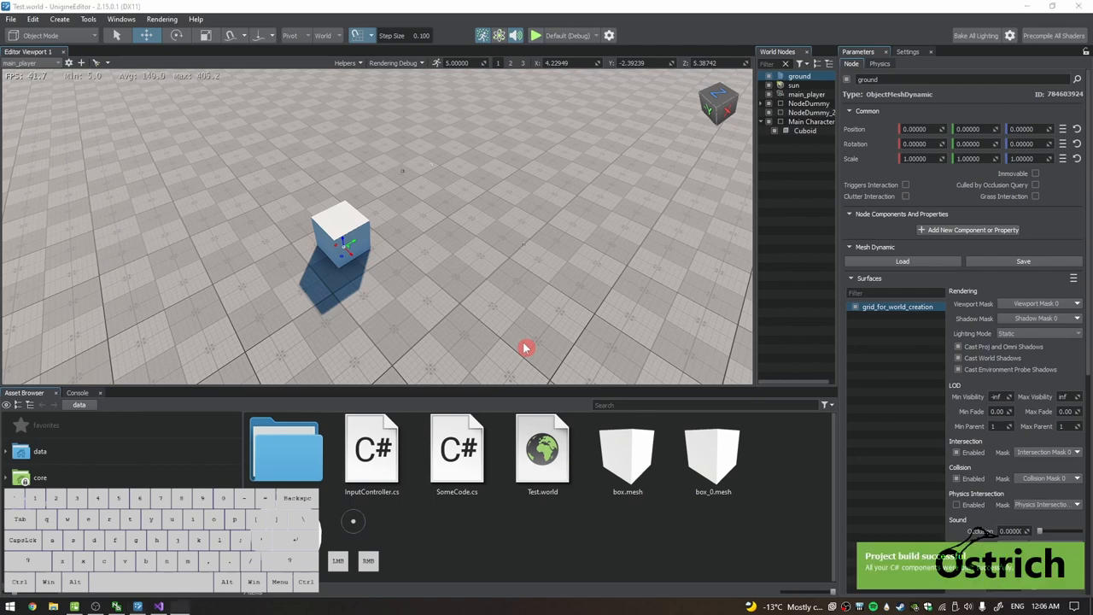
# Step: Focus the UNIGINE viewport after the successful rebuild, then return to Visual Studio
pyautogui.click(536, 35)
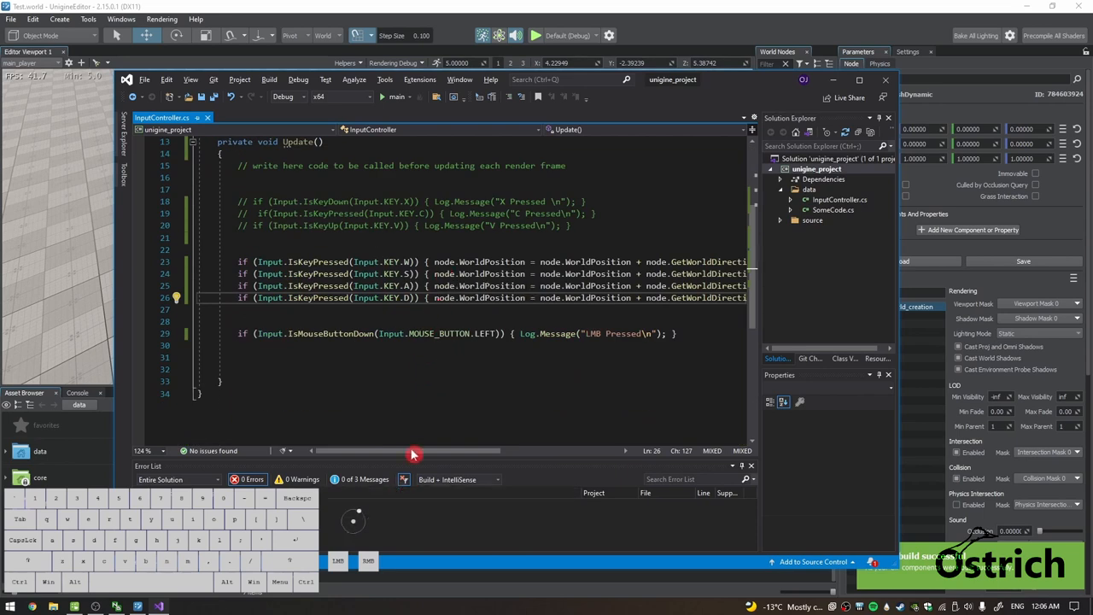
pyautogui.hscroll(3)
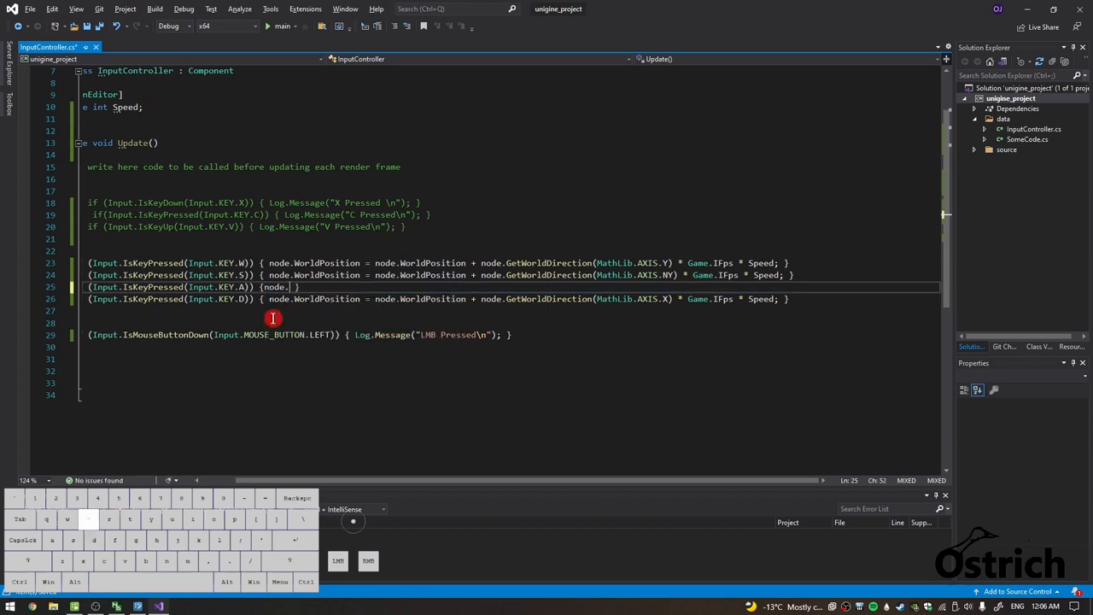
# Step: Rewrite the A-key line as node.WorldRotate() and add a new line below the Speed field
pyautogui.write('worldr')
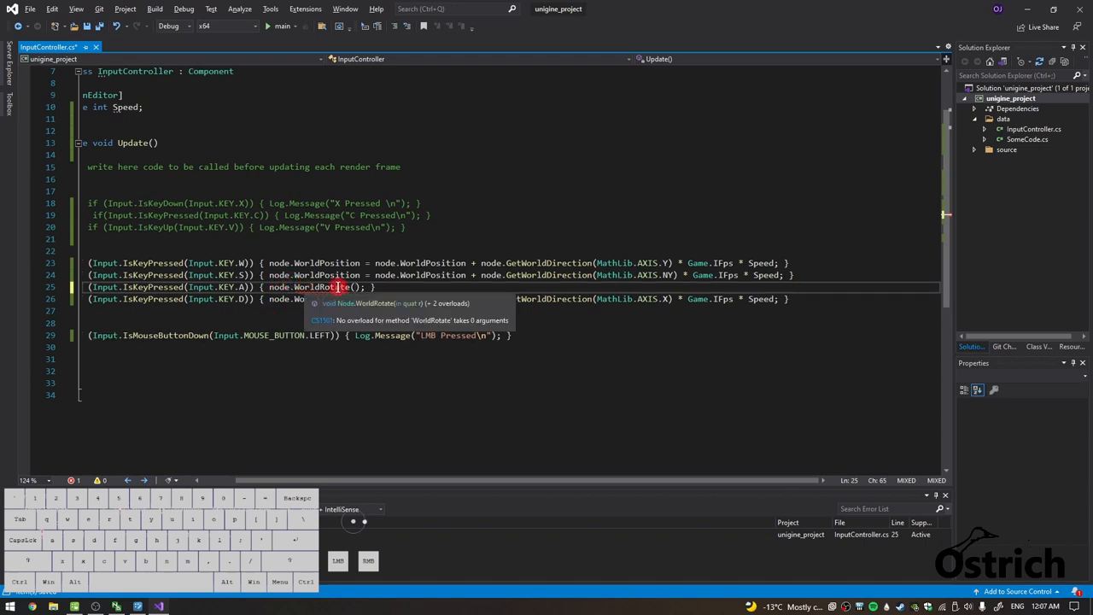
pyautogui.write('qu')
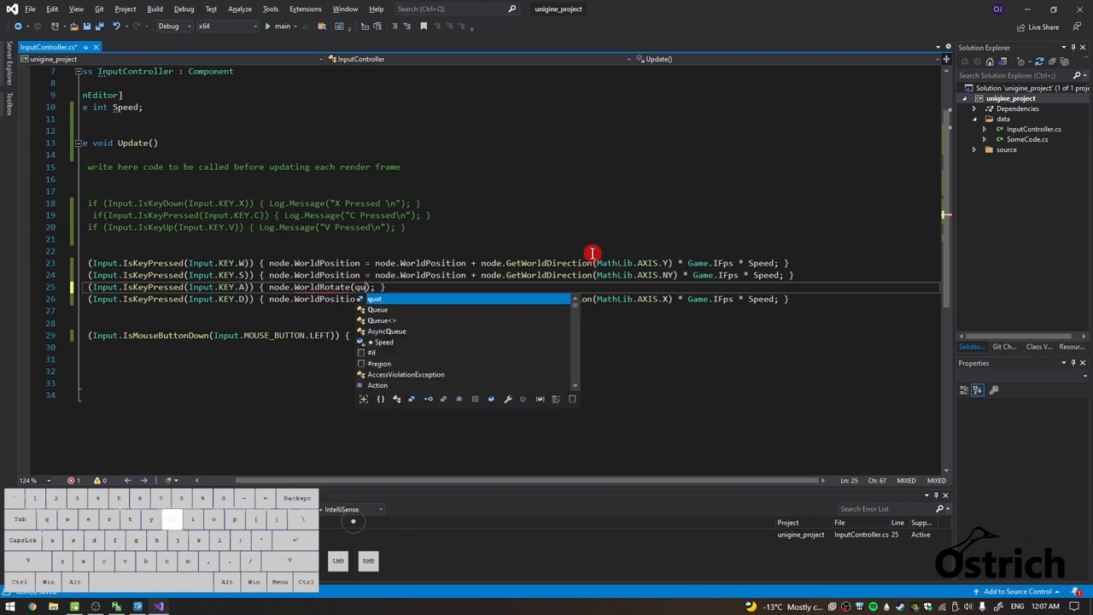
pyautogui.write('at.')
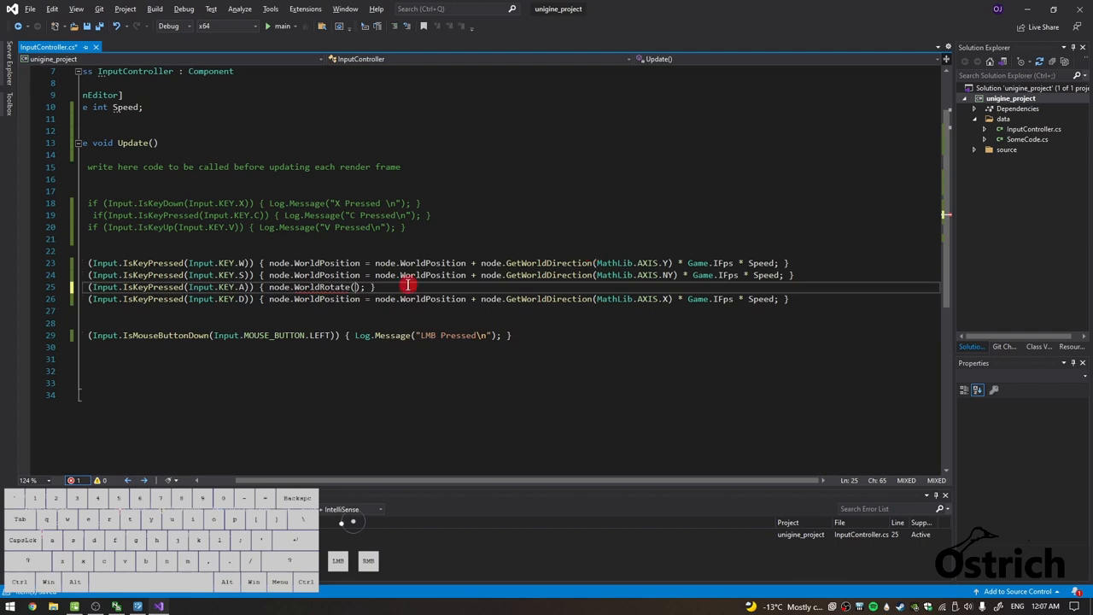
pyautogui.scroll(3)
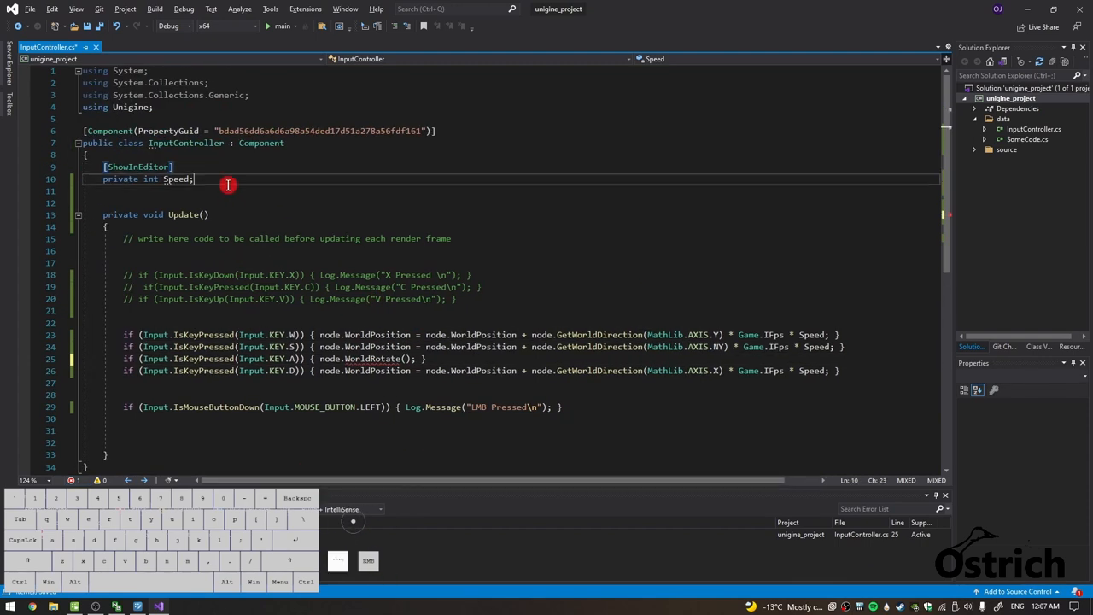
pyautogui.press('enter')
pyautogui.write('private quat')
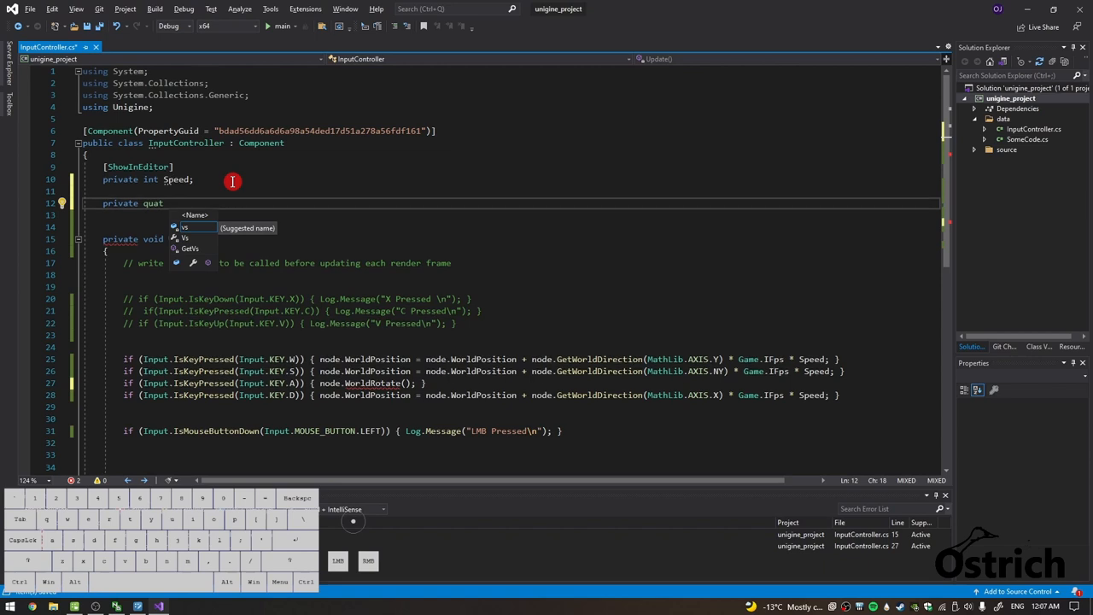
# Step: Declare quat fields left and right, add an Init() method, and begin left = new quat(,,)
pyautogui.write('left,')
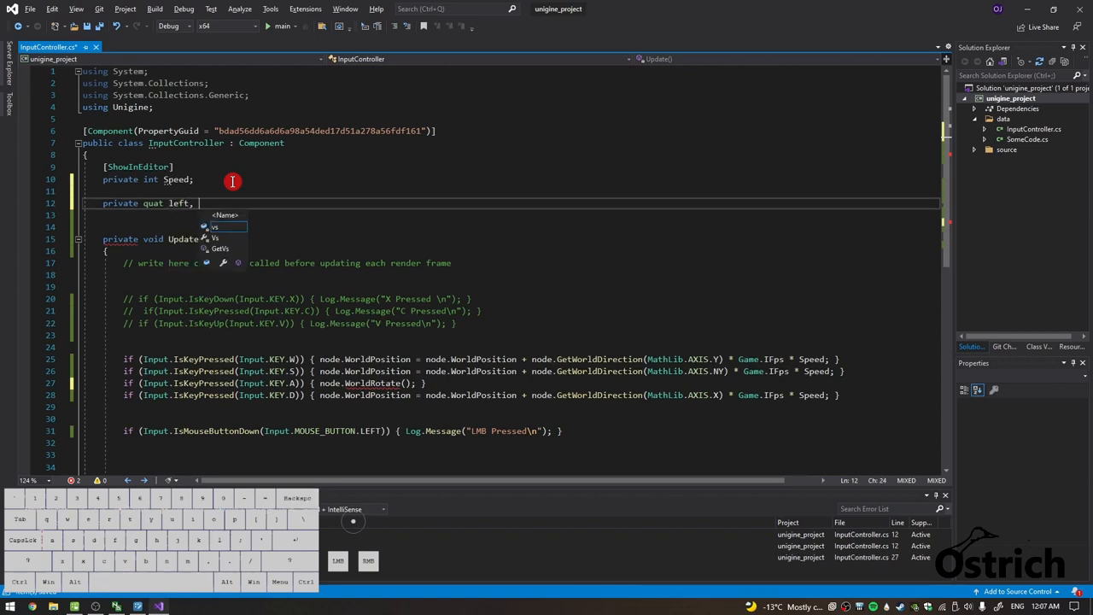
pyautogui.write('right;')
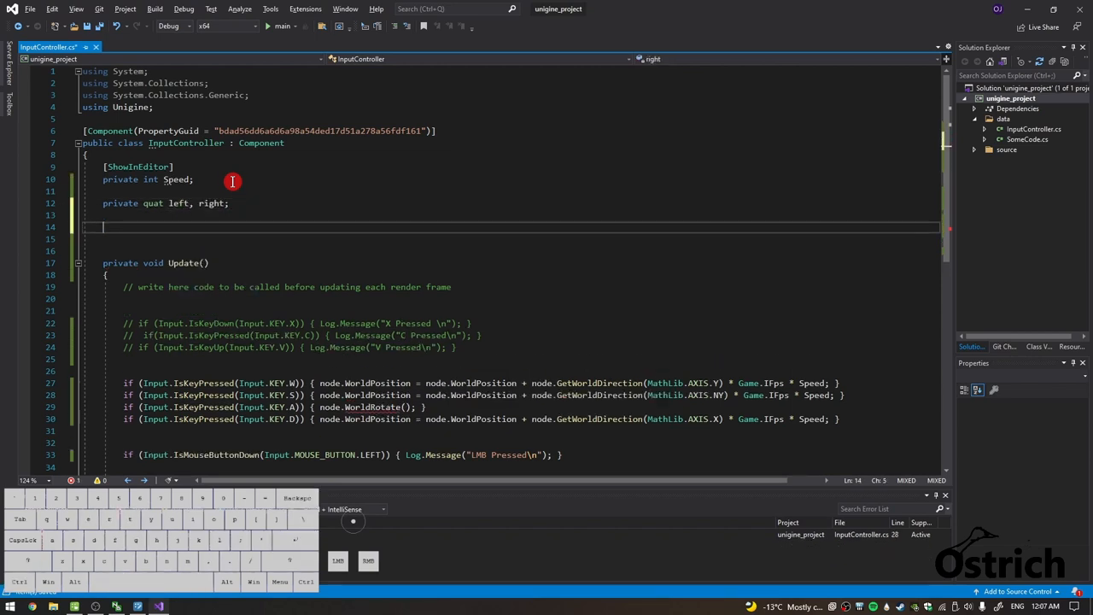
pyautogui.write('void')
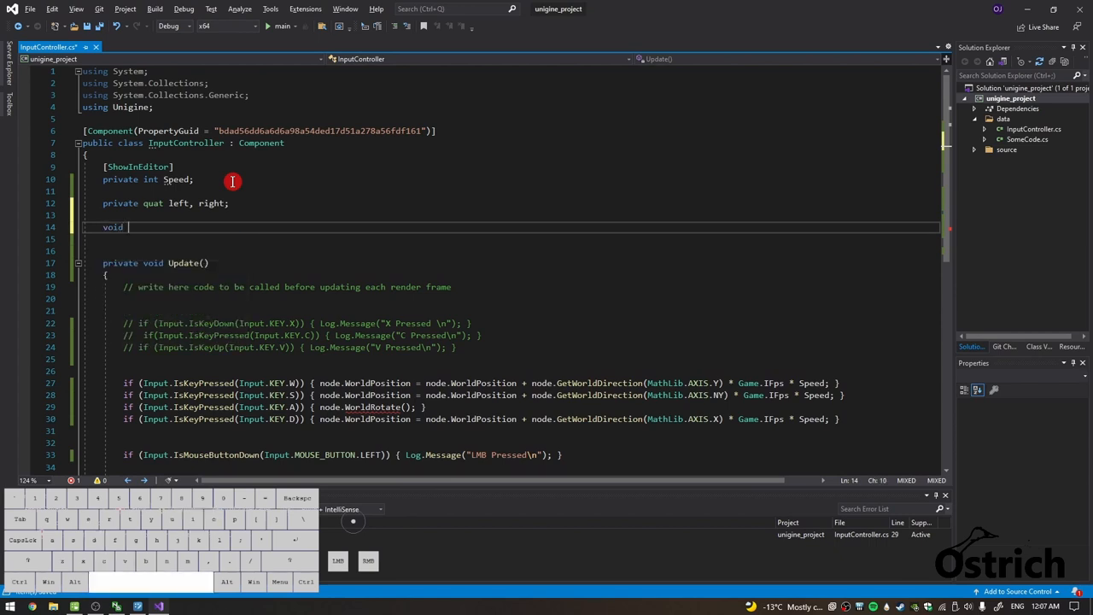
pyautogui.write('Init()')
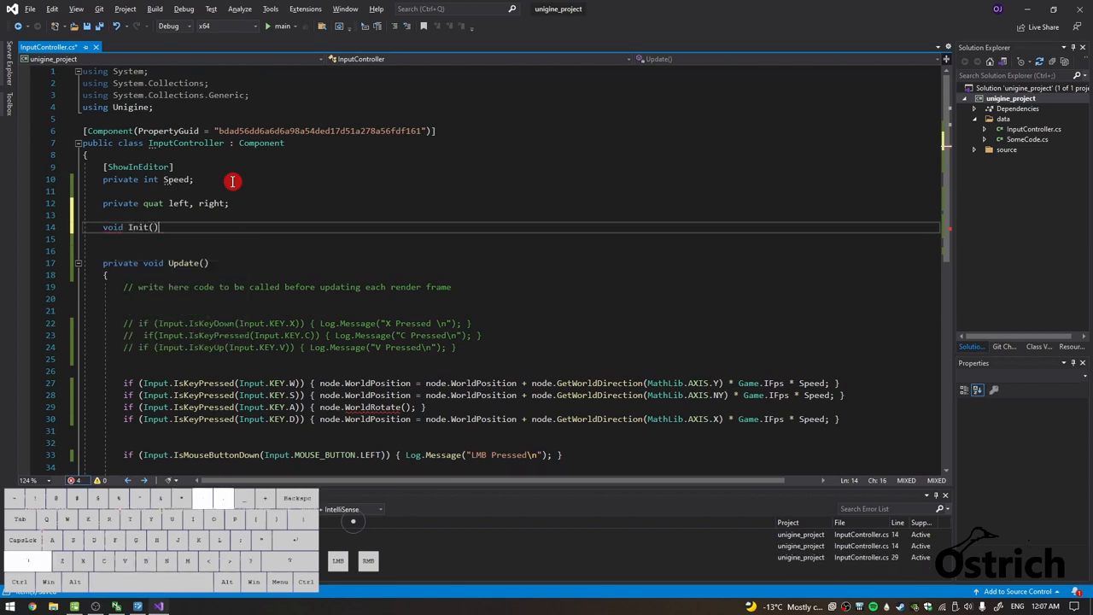
pyautogui.write('{ }')
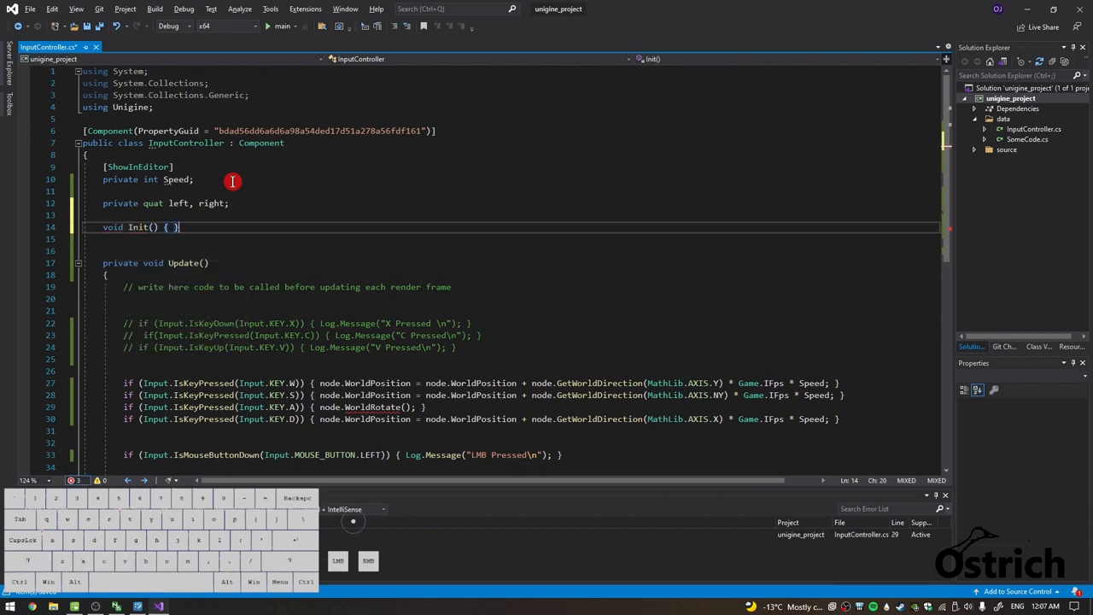
pyautogui.press('Return')
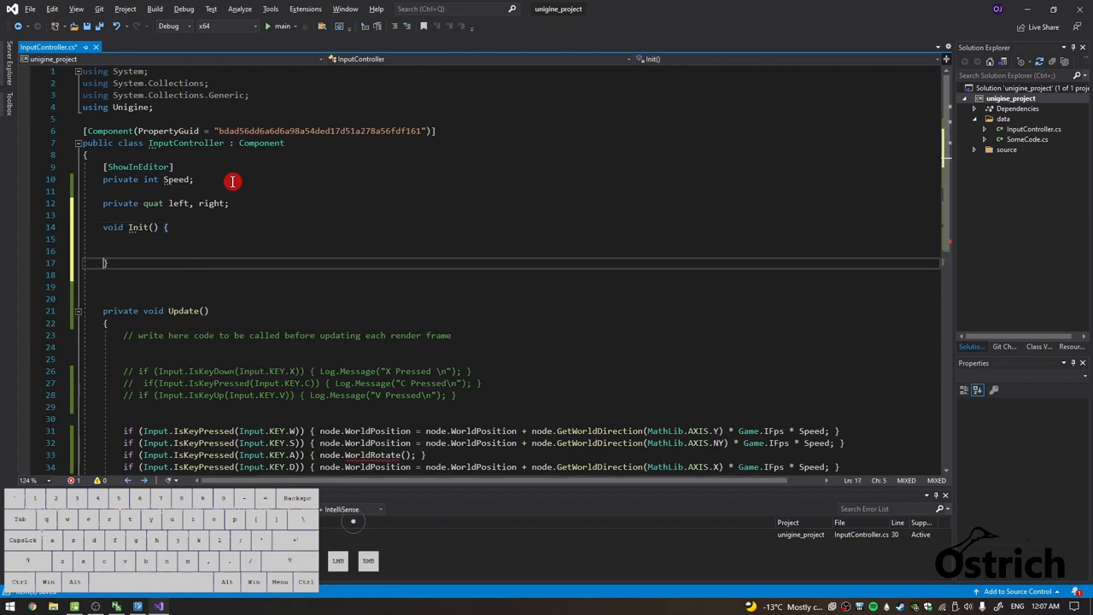
pyautogui.write('lef')
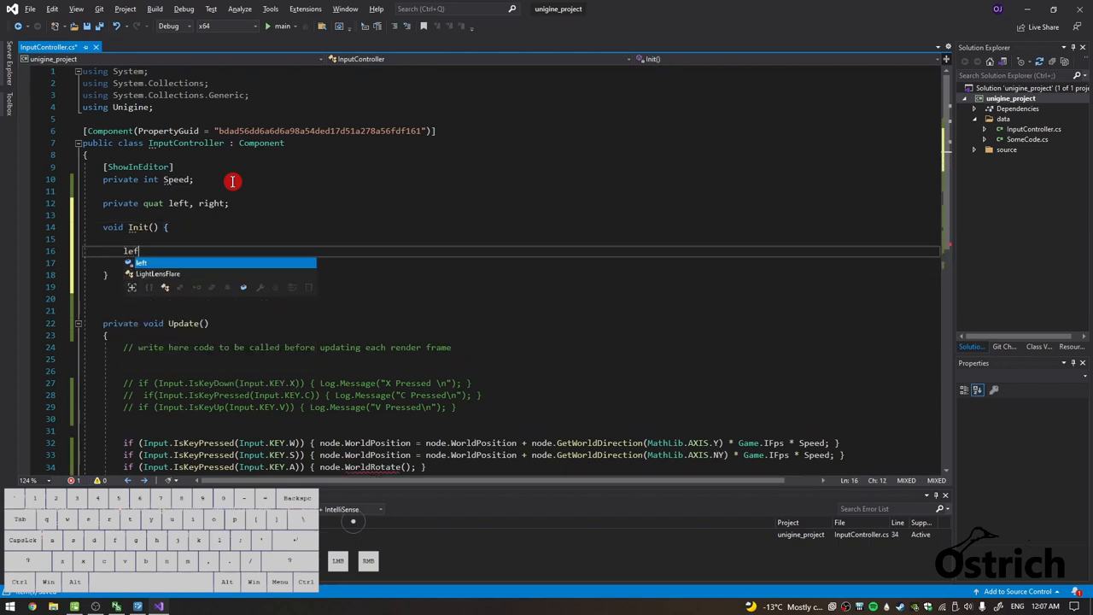
pyautogui.write('= new quat();')
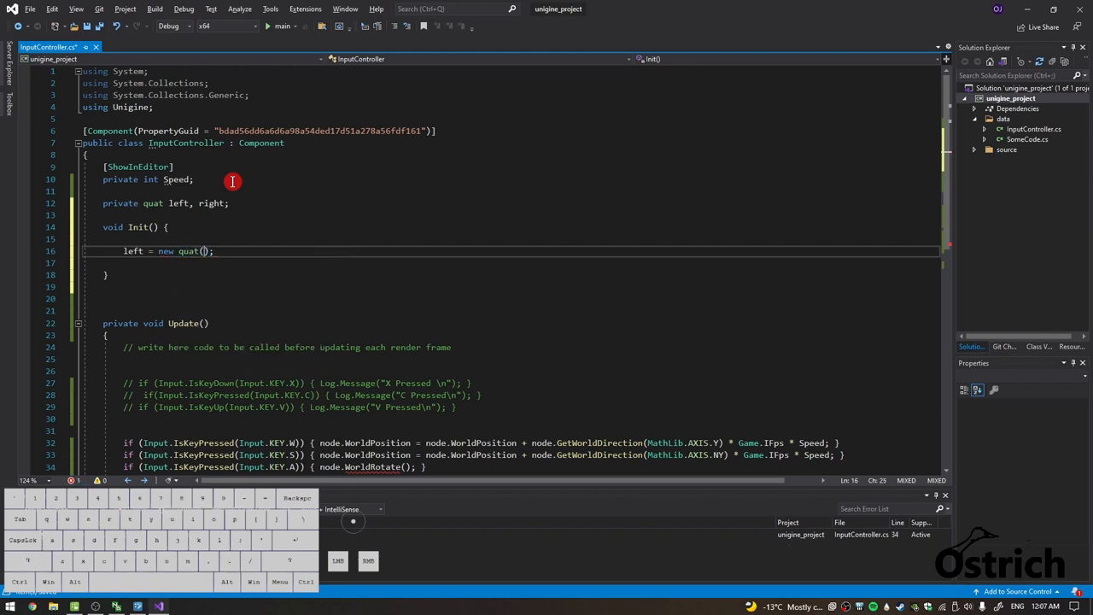
pyautogui.write(',,')
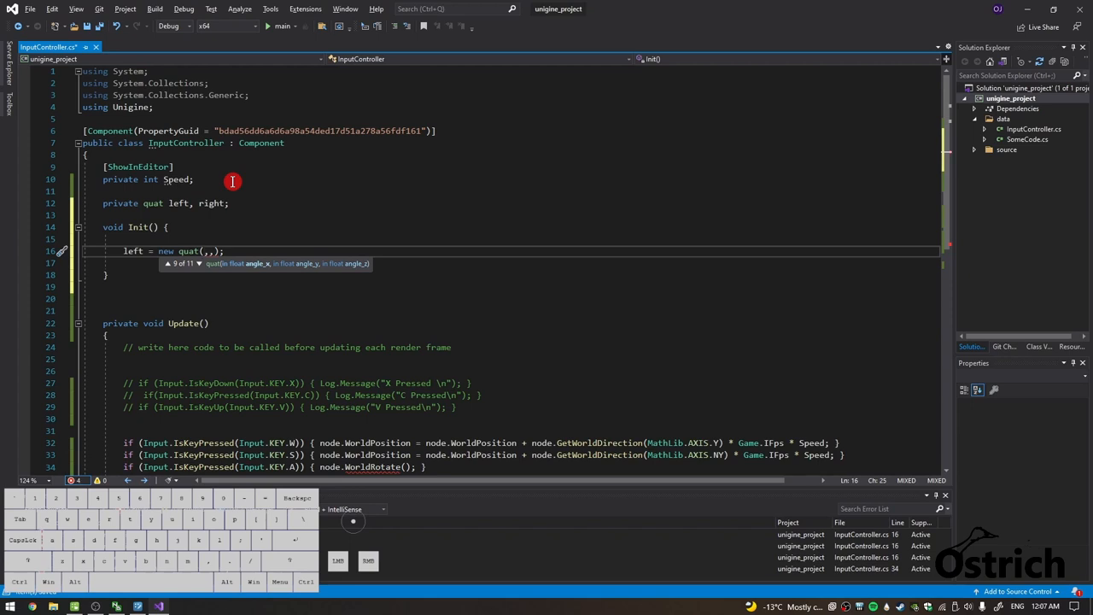
pyautogui.moveTo(294, 265)
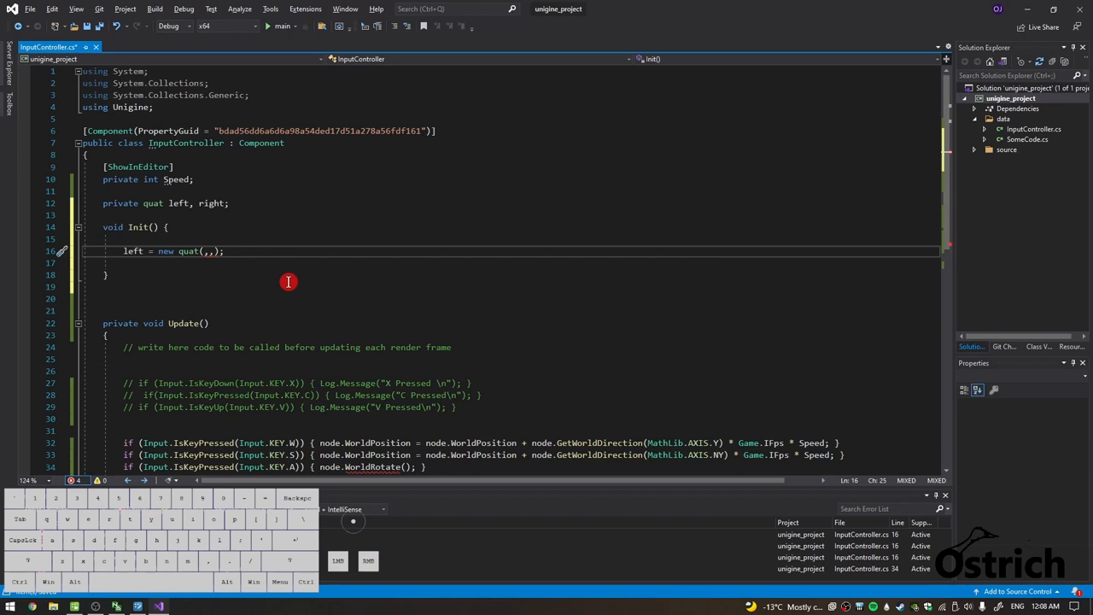
# Step: In Init, fill left with quat(0,0,-1) and add right = new quat(0,0,1)
pyautogui.write('0,0,')
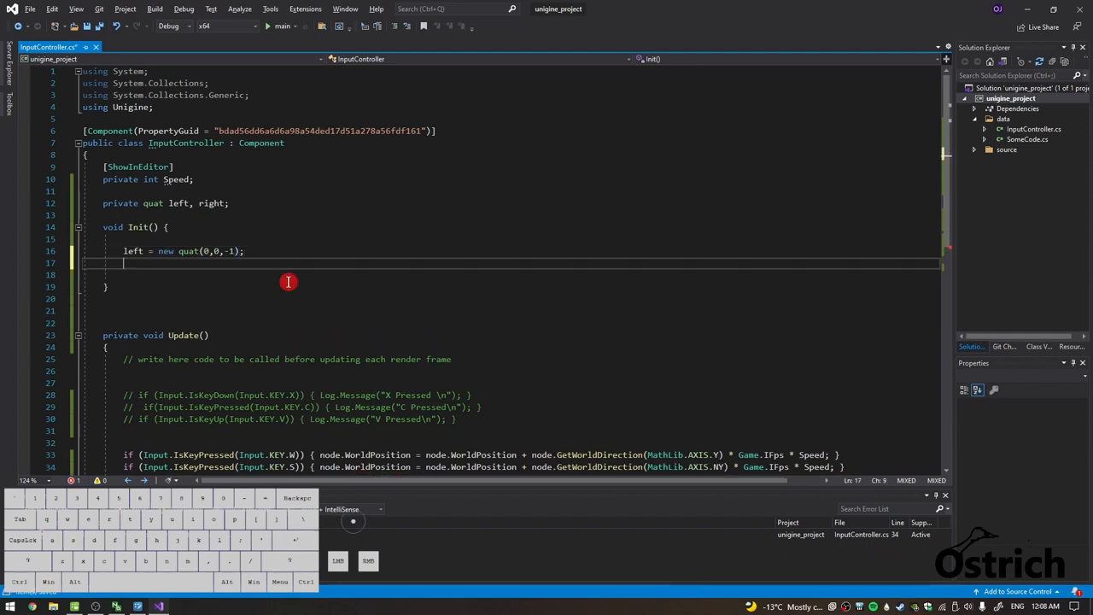
pyautogui.write('right = new quat(')
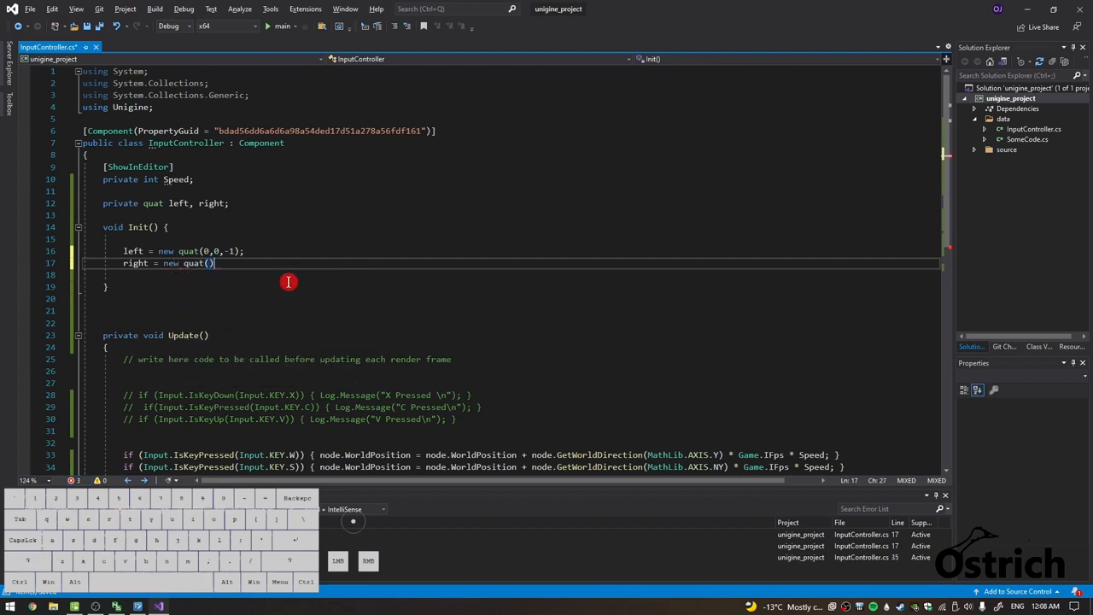
pyautogui.write('0,0,1')
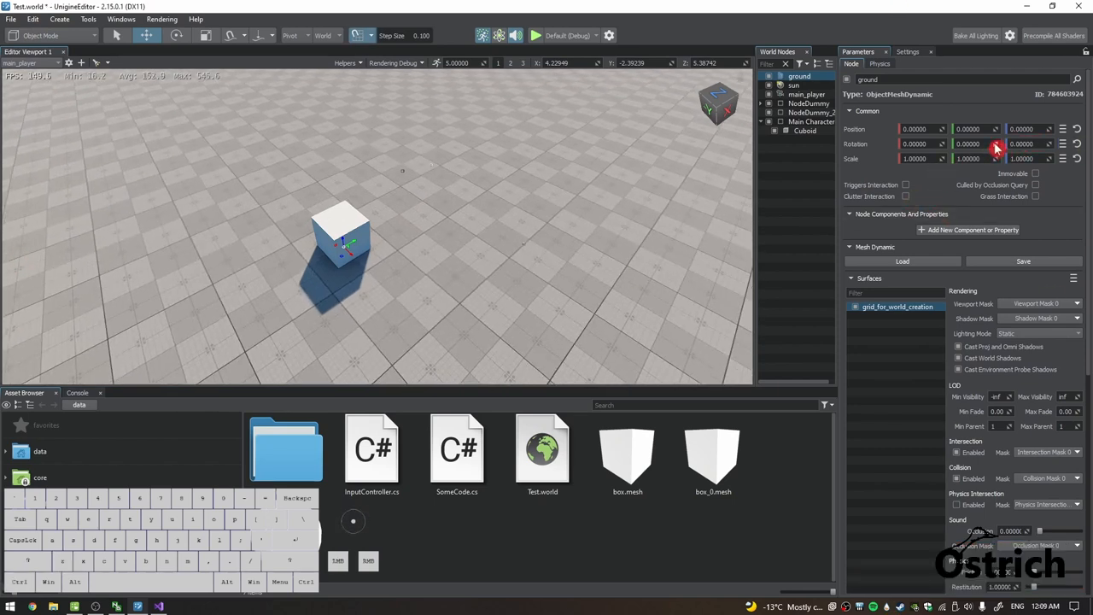
# Step: Inspect the ground node's Rotation values in the Parameters panel
pyautogui.click(968, 144)
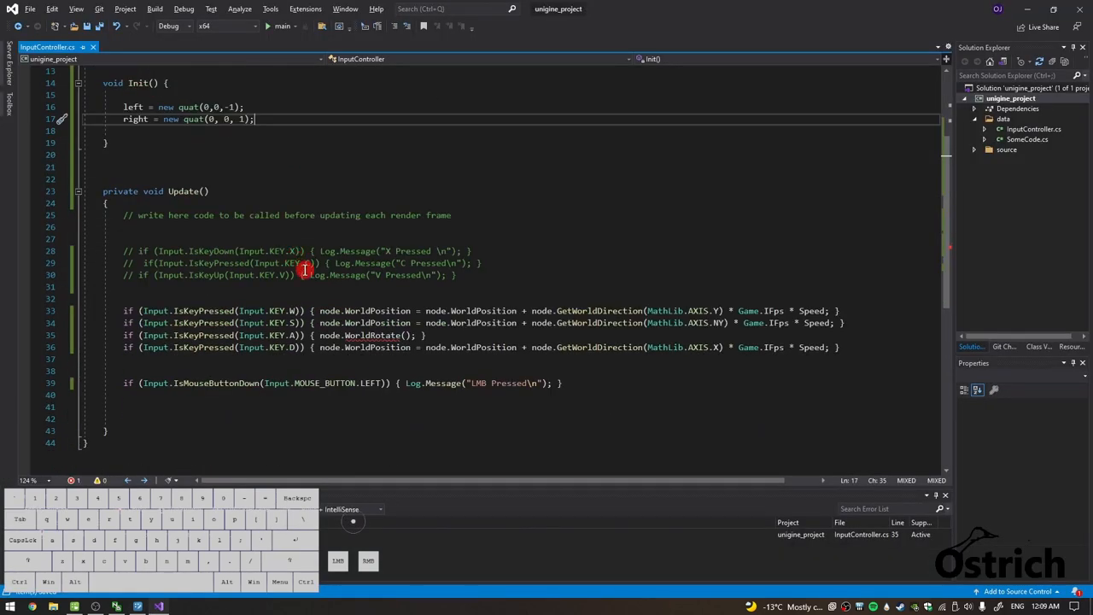
# Step: Make the A key call node.WorldRotate(left) and the D key call node.WorldRotate(right)
pyautogui.scroll(3)
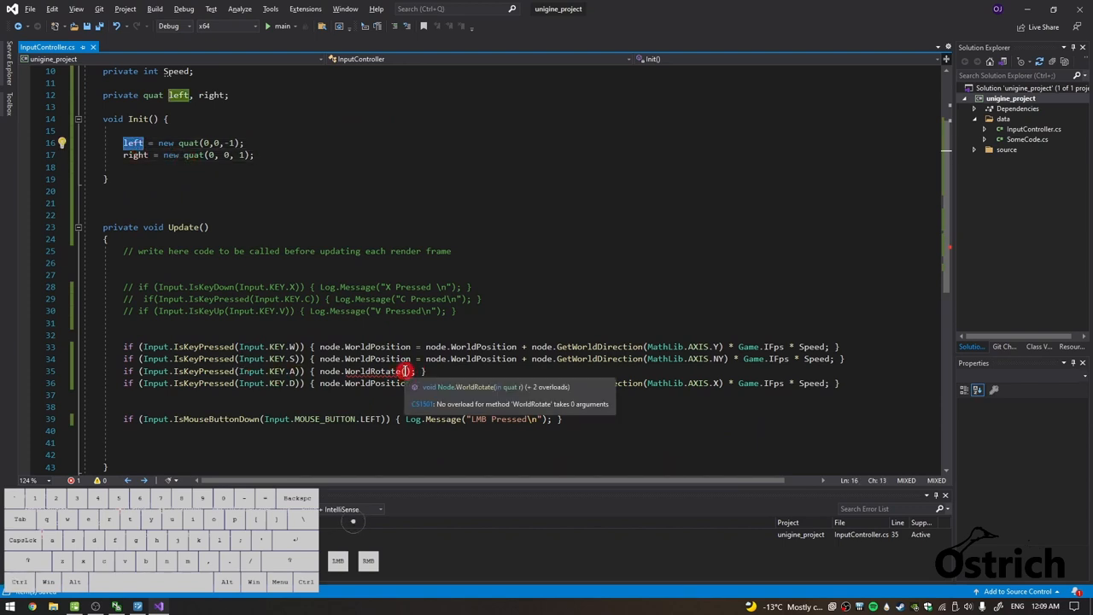
pyautogui.write('left')
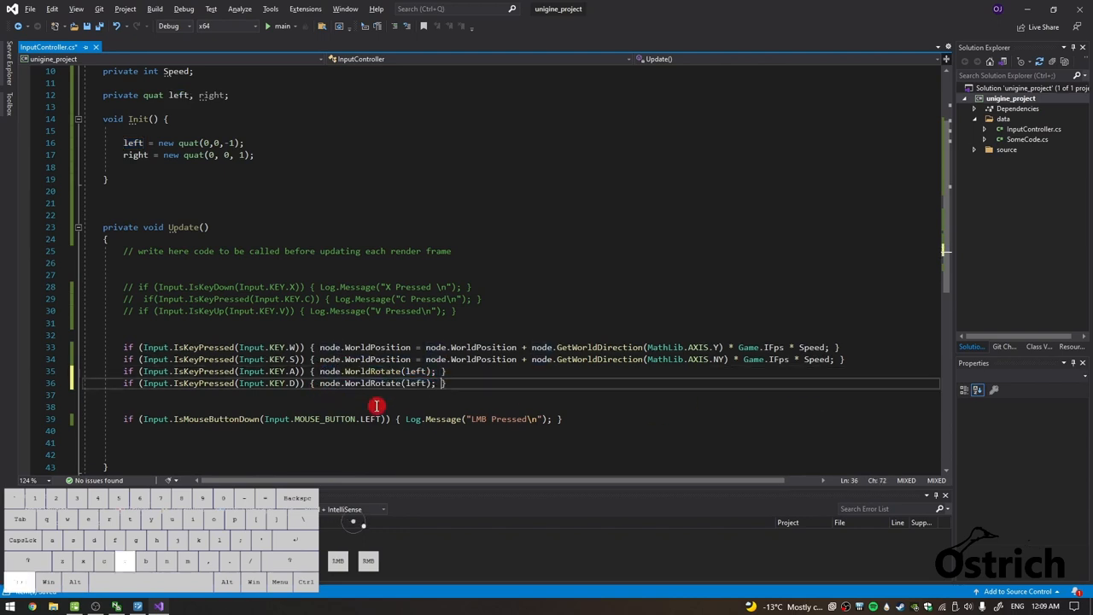
pyautogui.doubleClick(135, 155)
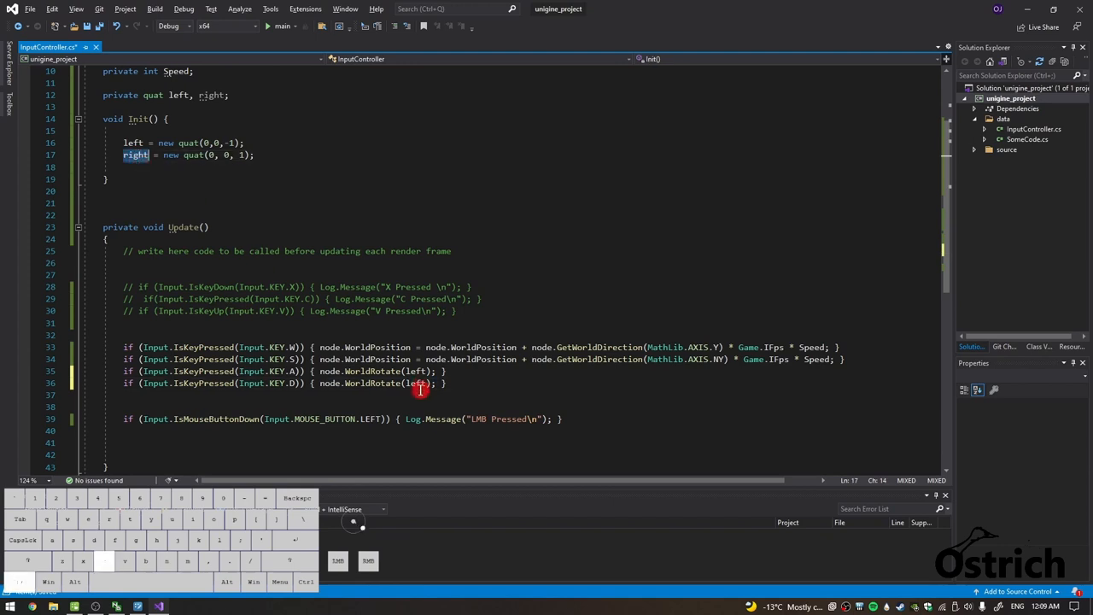
pyautogui.scroll(3)
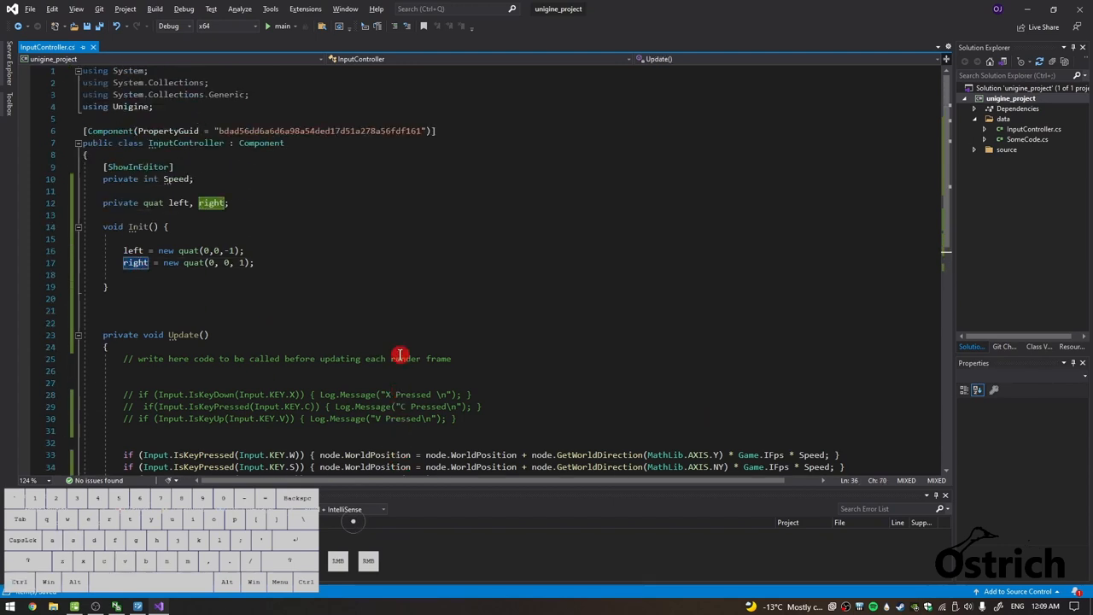
pyautogui.scroll(-3)
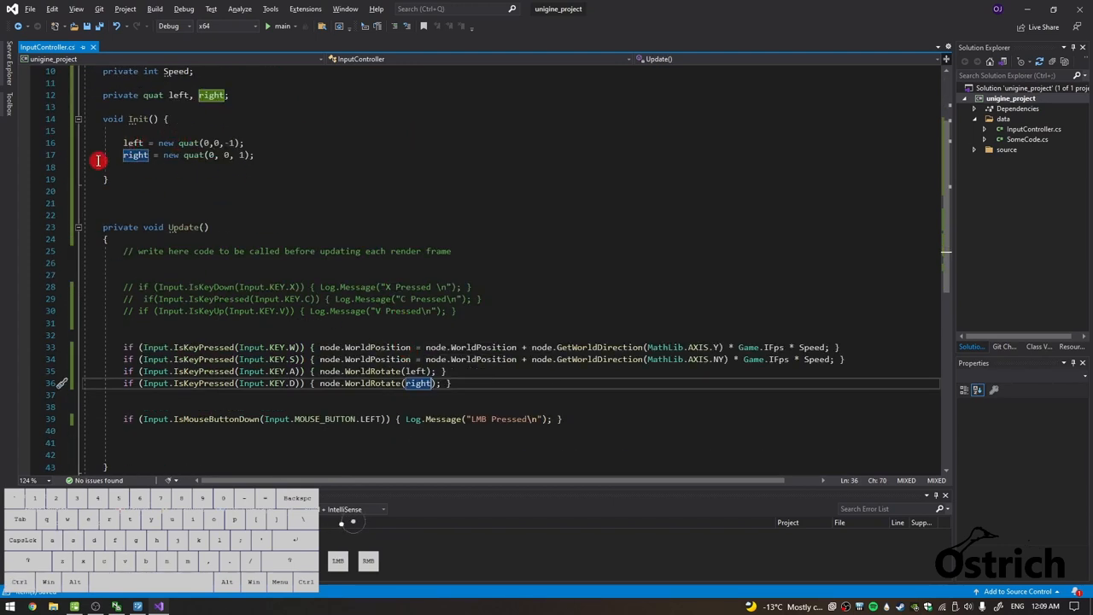
pyautogui.scroll(3)
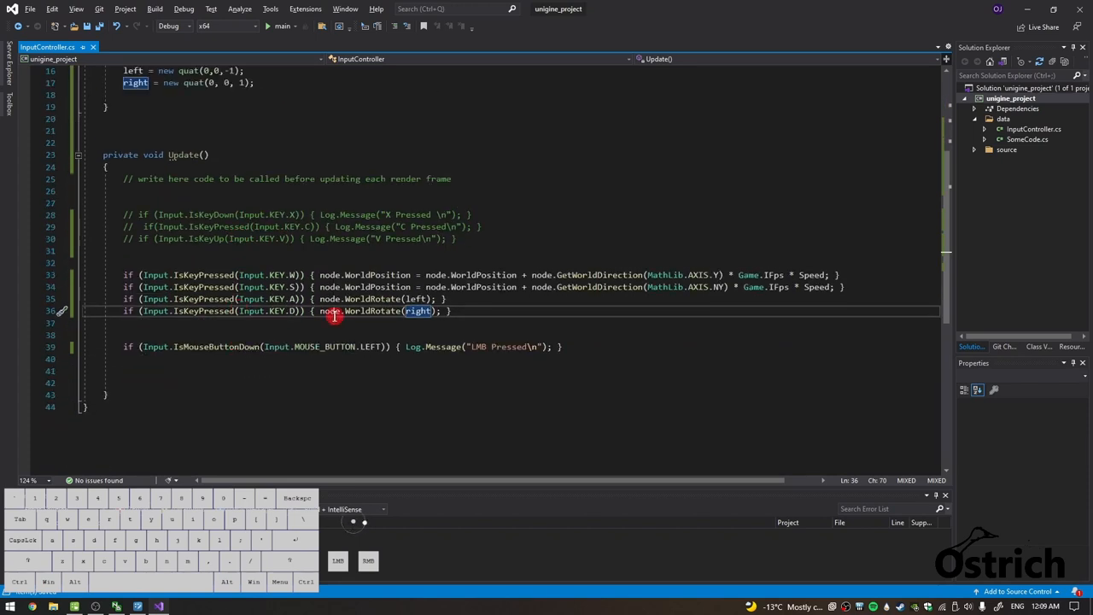
pyautogui.scroll(3)
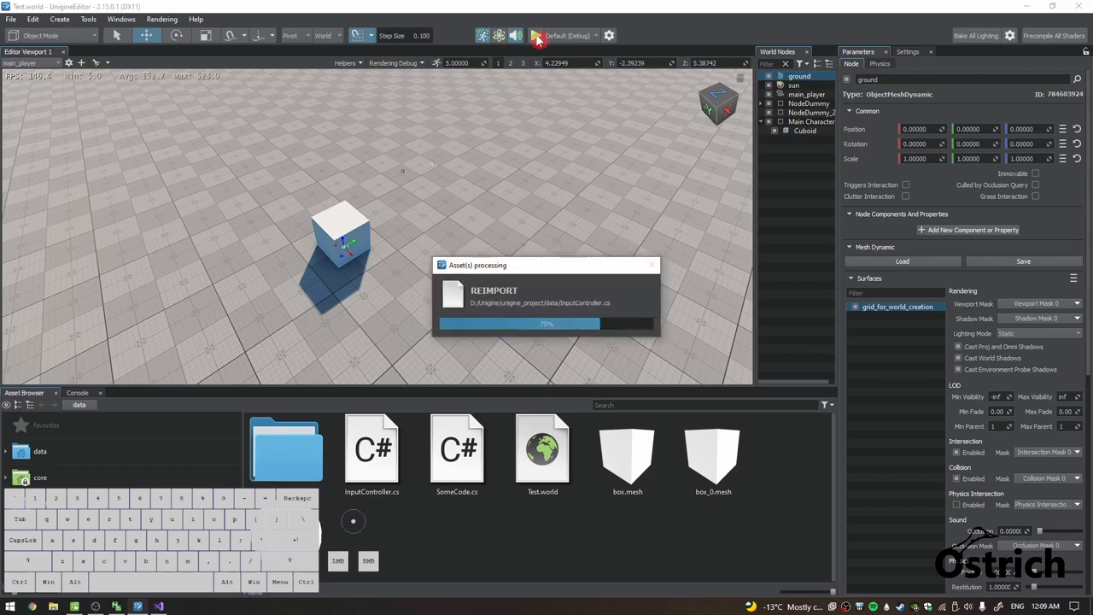
# Step: Run the world with Play to test the new A/D turning
pyautogui.click(537, 35)
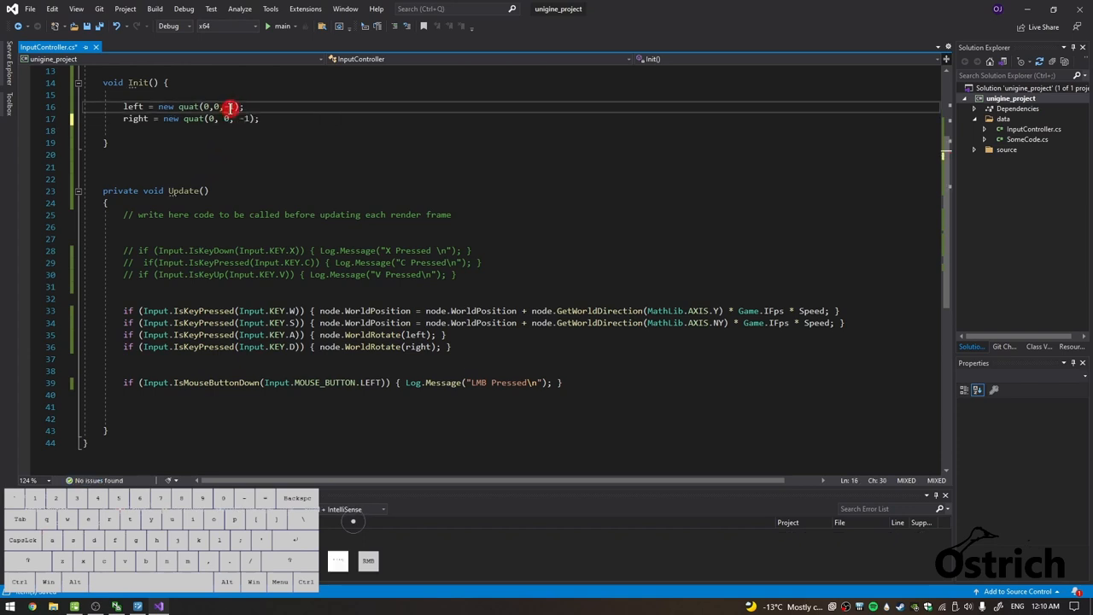
# Step: Swap the turn directions: left becomes quat(0, 0, 1), right becomes quat(0, 0, -1)
pyautogui.write('1')
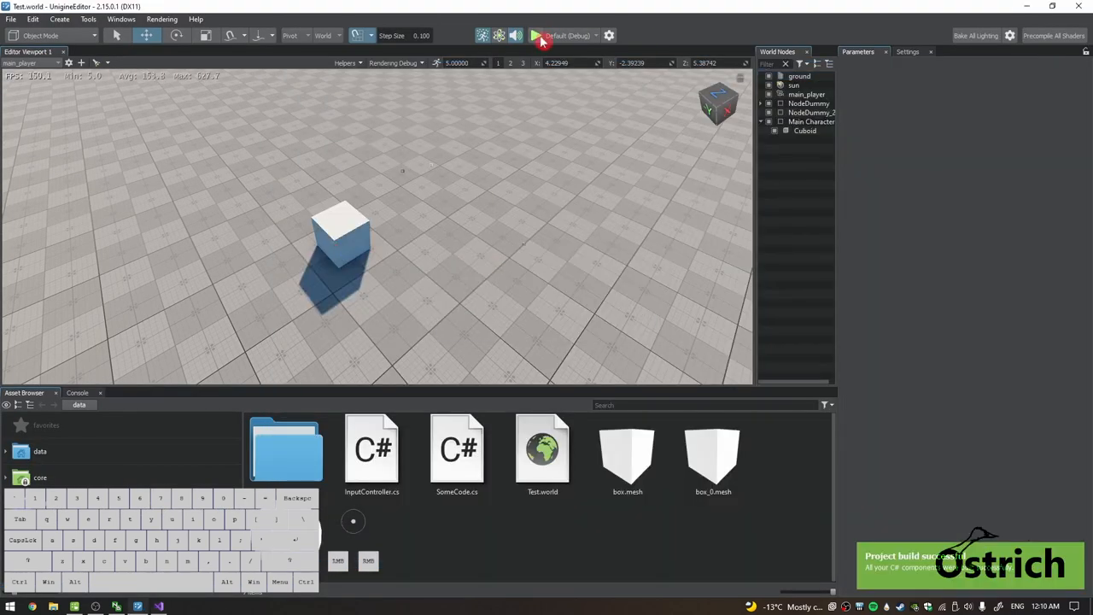
# Step: Run the world after the successful build to test the swapped rotations
pyautogui.click(536, 35)
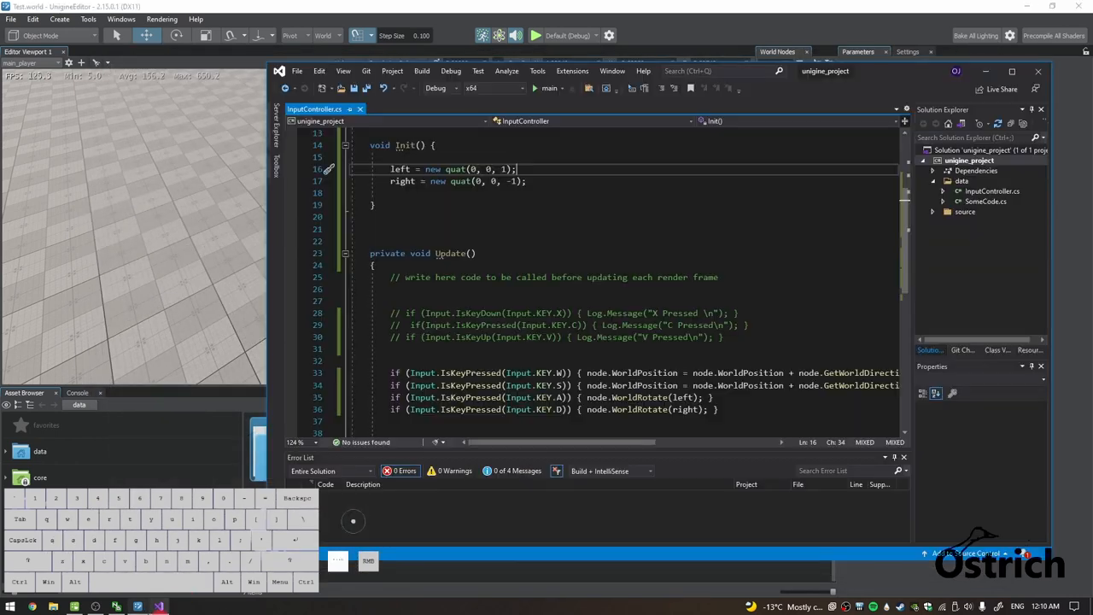
pyautogui.scroll(-3)
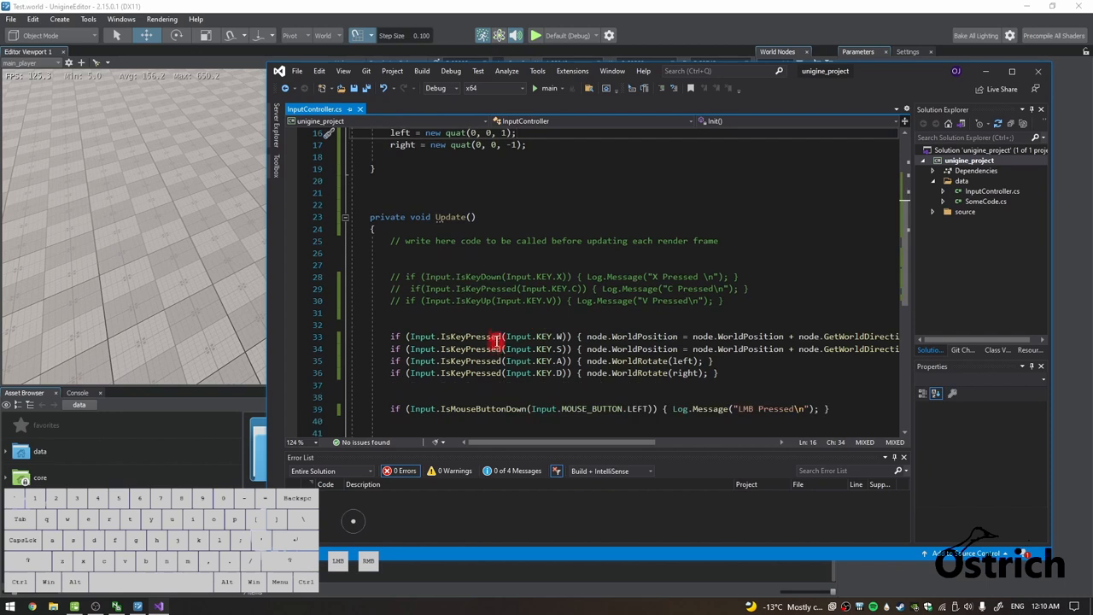
pyautogui.moveTo(498, 335)
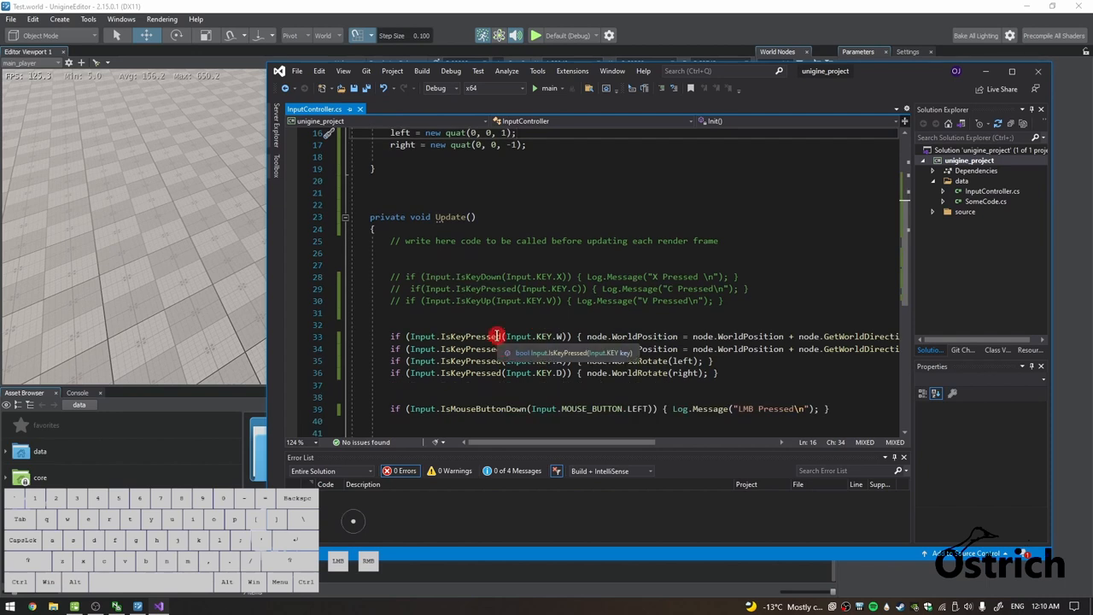
pyautogui.moveTo(739, 164)
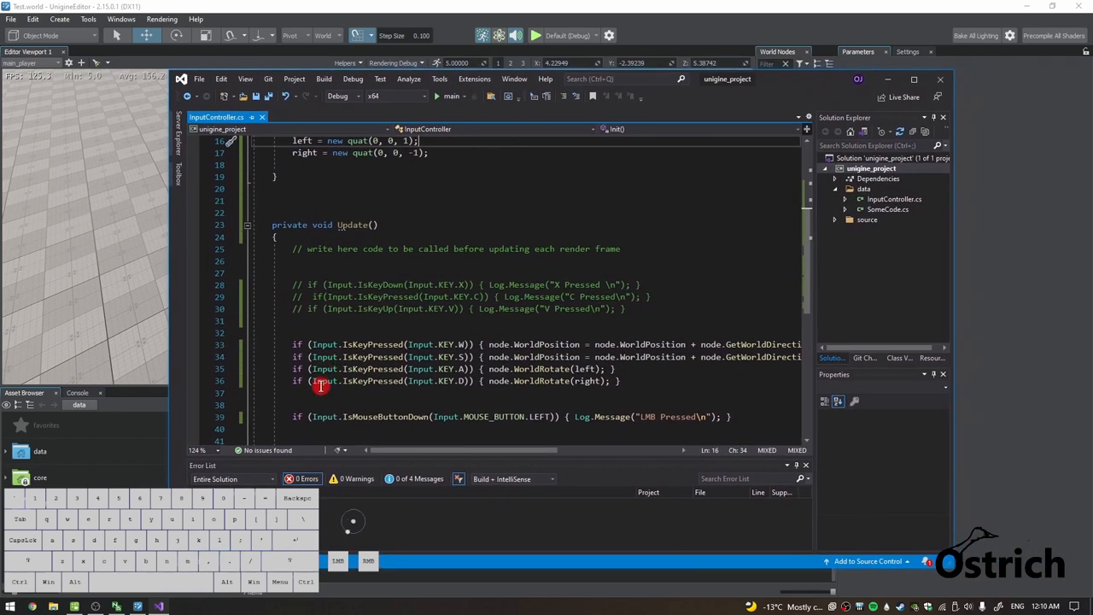
pyautogui.moveTo(747, 391)
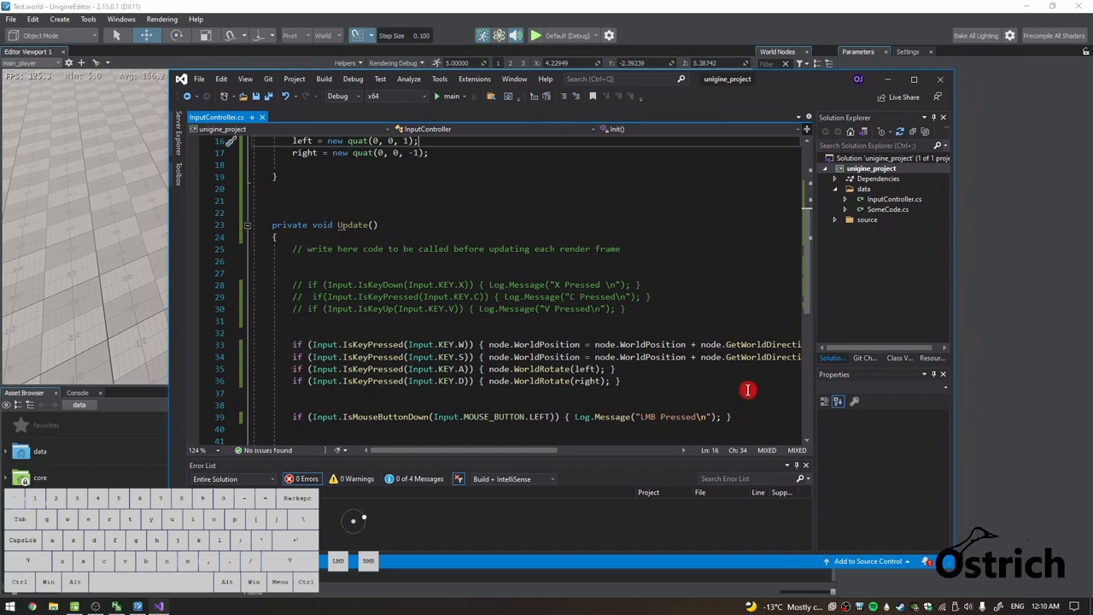
pyautogui.moveTo(653, 398)
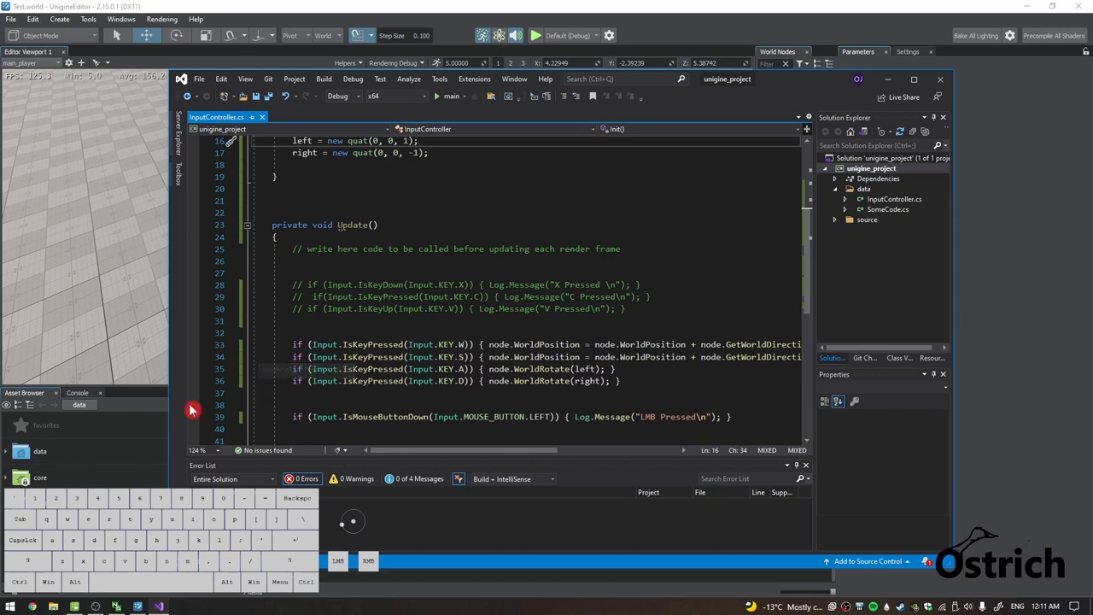
pyautogui.moveTo(1052, 25)
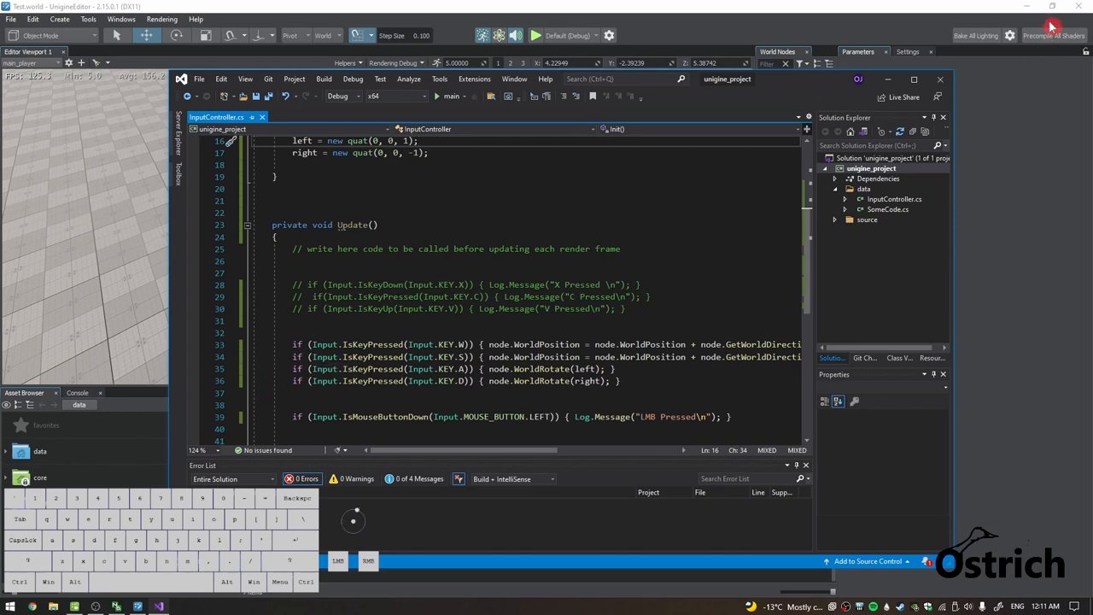